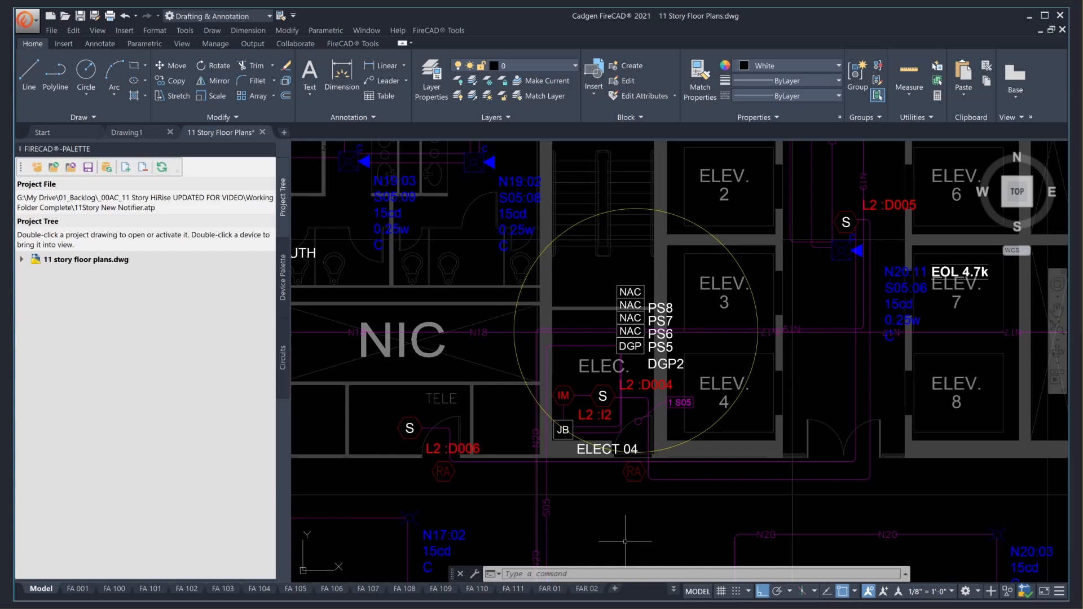
- Zoom out from the electrical room floor plan toward the riser planning grid
scroll(down, 3)
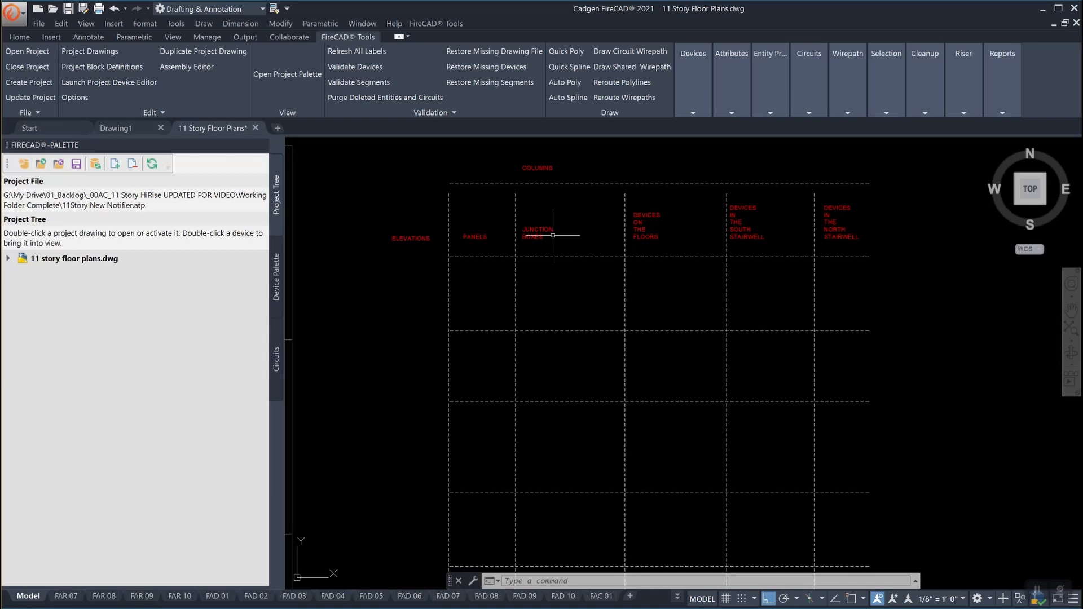
mouse_move(571, 348)
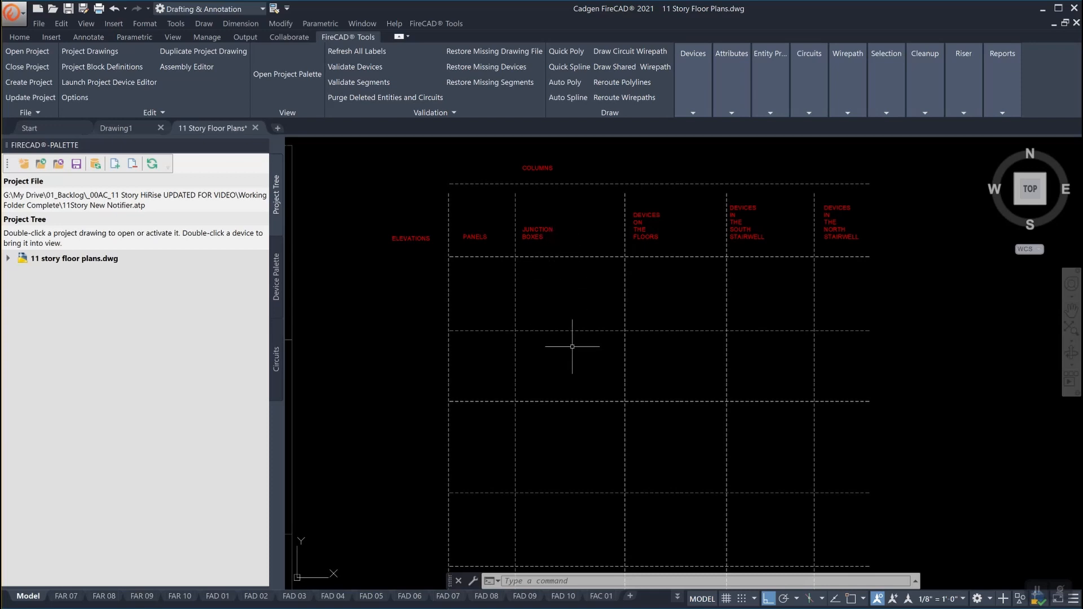
mouse_move(652, 277)
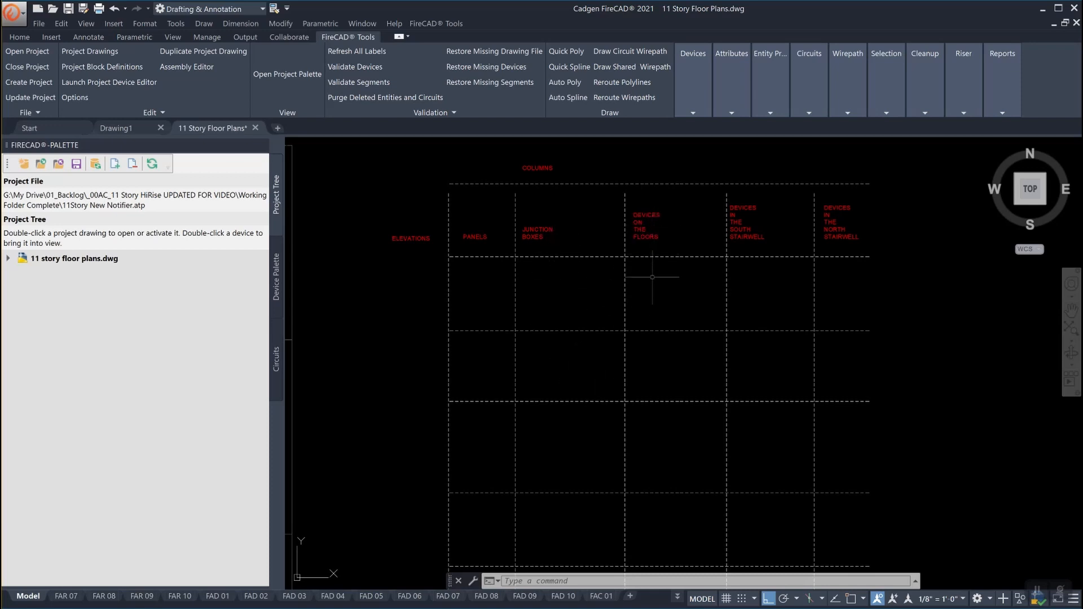
mouse_move(648, 357)
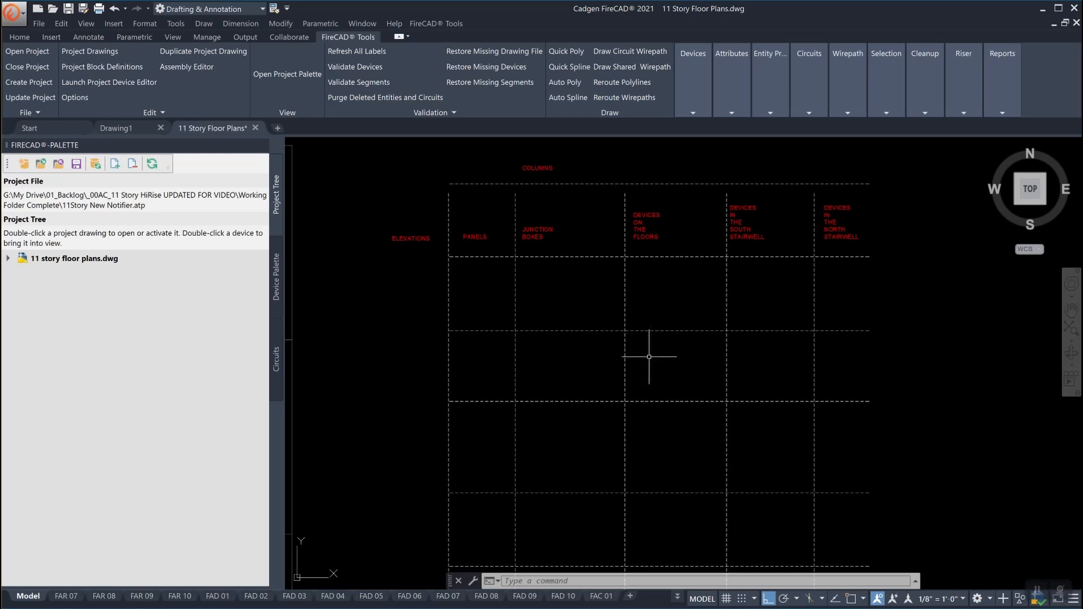
mouse_move(758, 299)
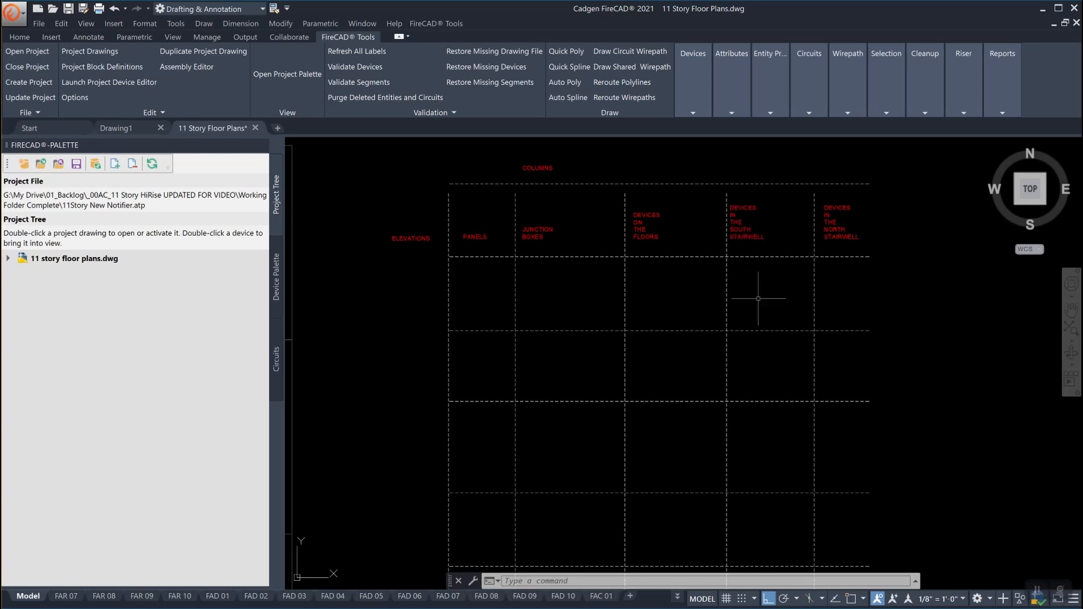
mouse_move(749, 365)
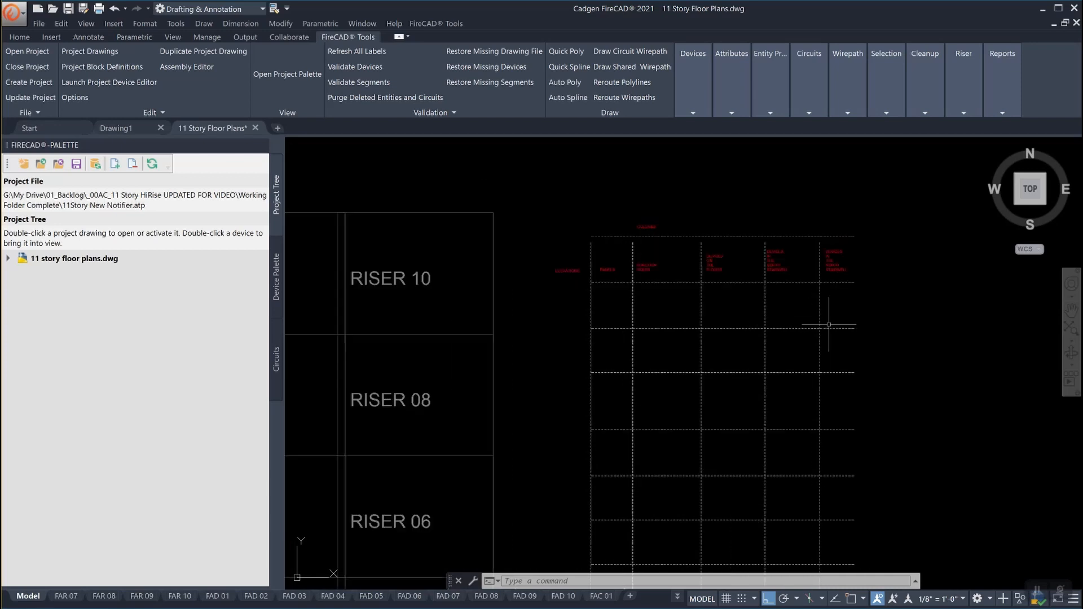
mouse_move(824, 340)
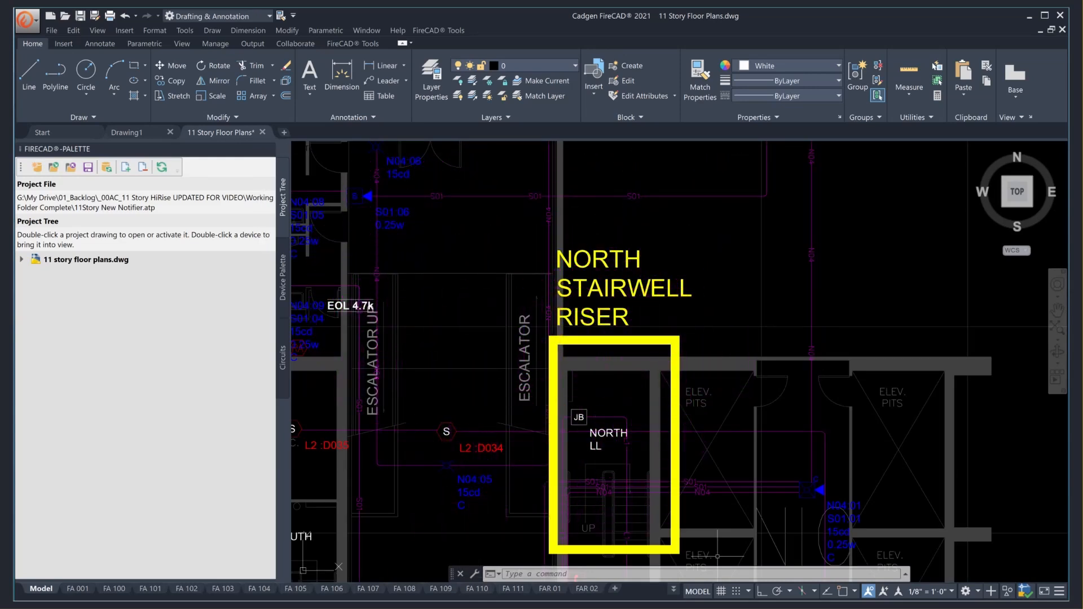
- Zoom out to show the full stack of floor plans
scroll(down, 3)
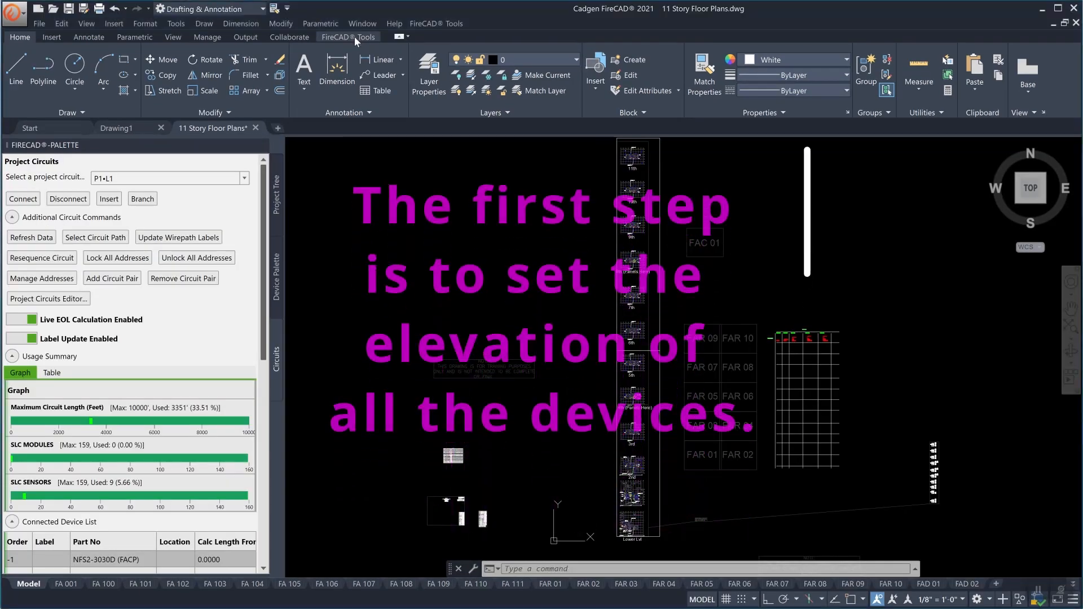
- Set device elevations floor by floor, entering floor numbers 2 and 4
click(348, 36)
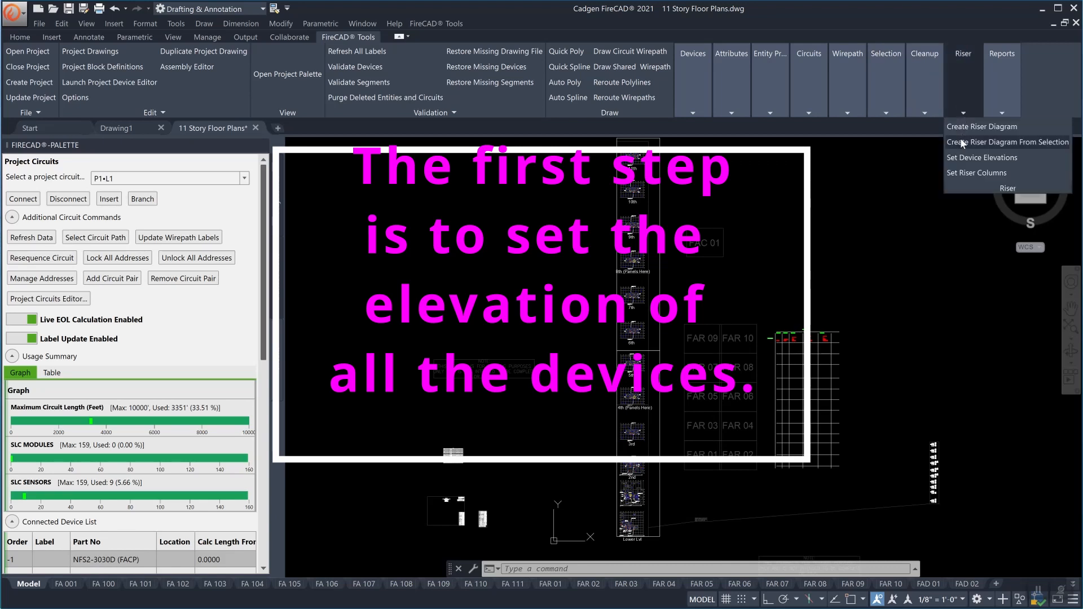
click(981, 158)
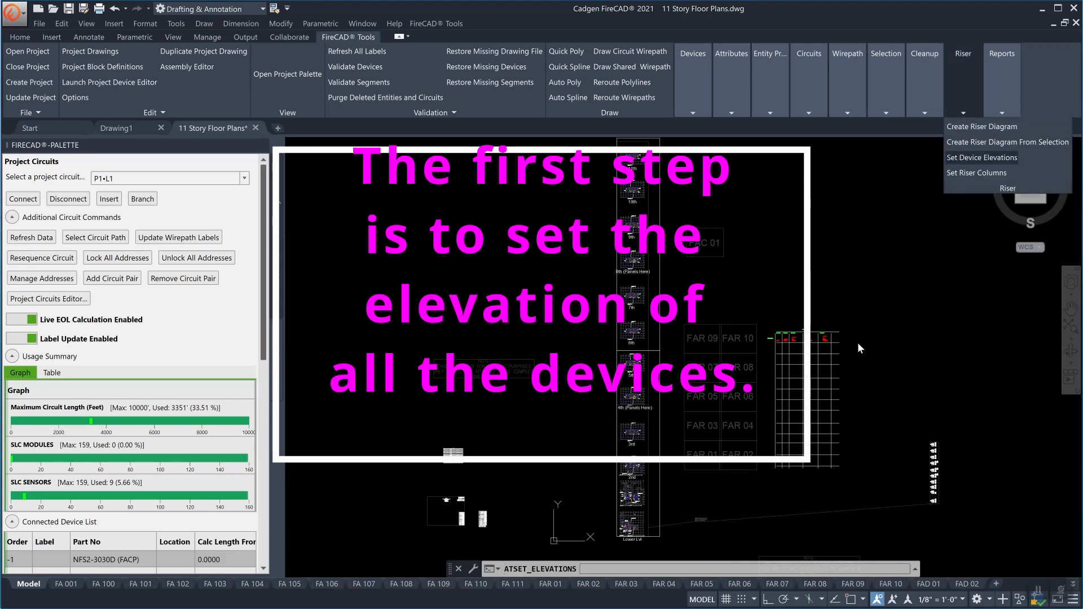
click(982, 157)
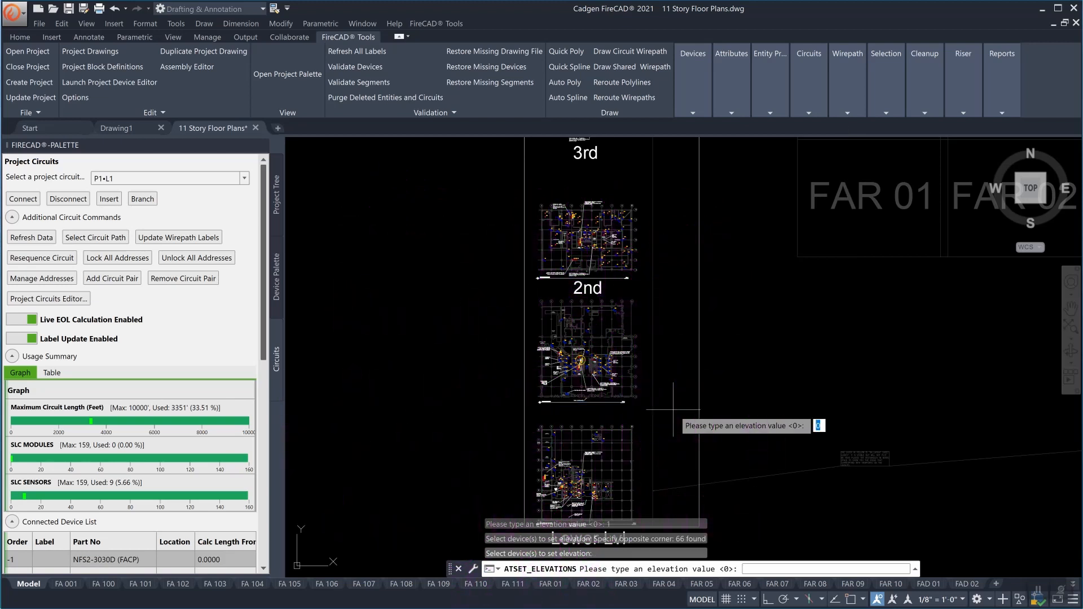
text(2)
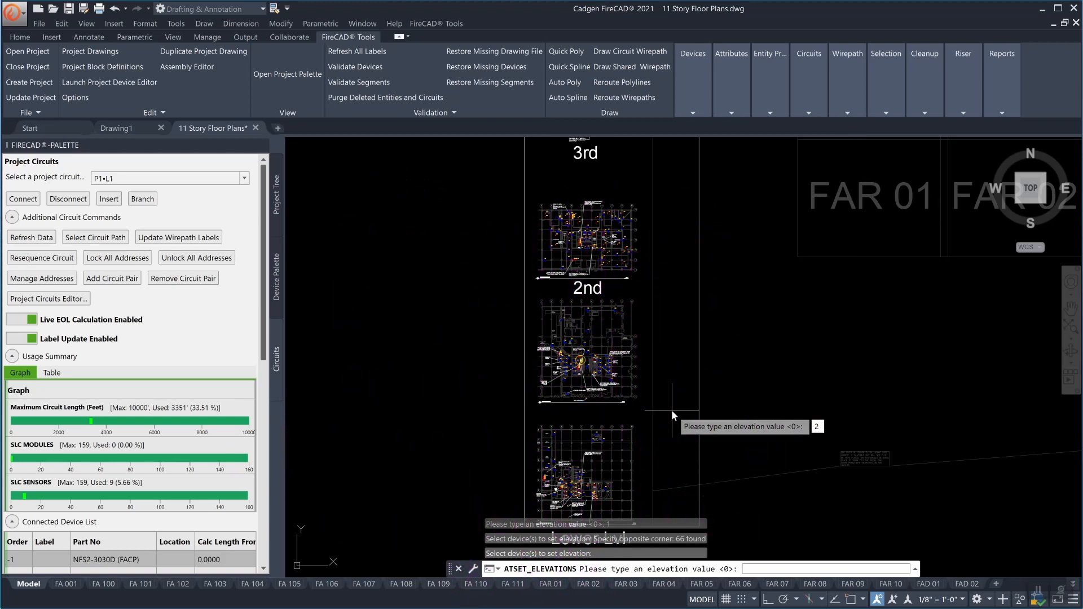
key(Enter)
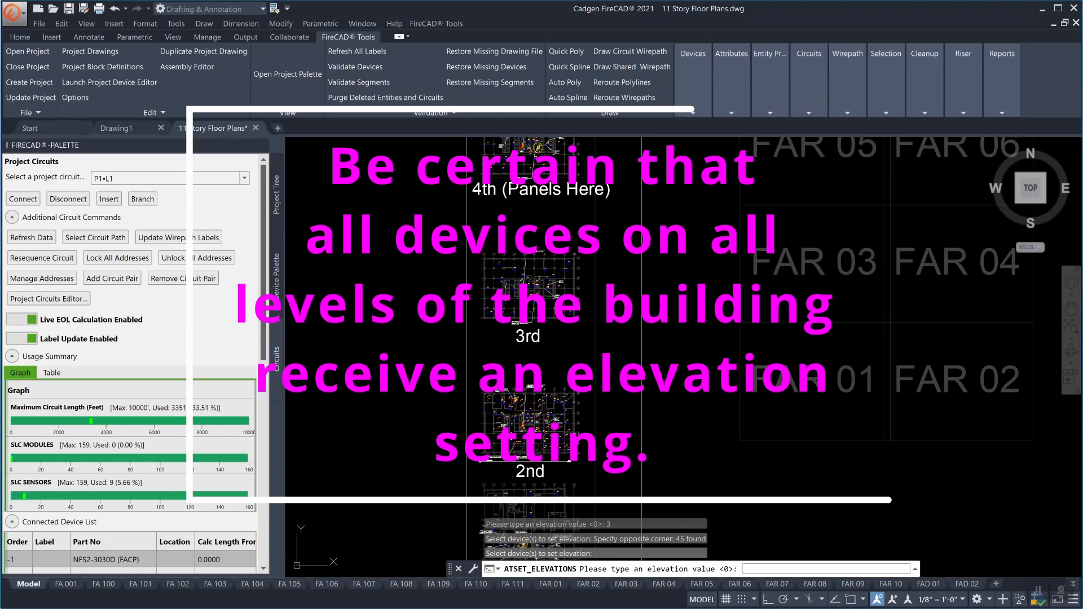
text(4)
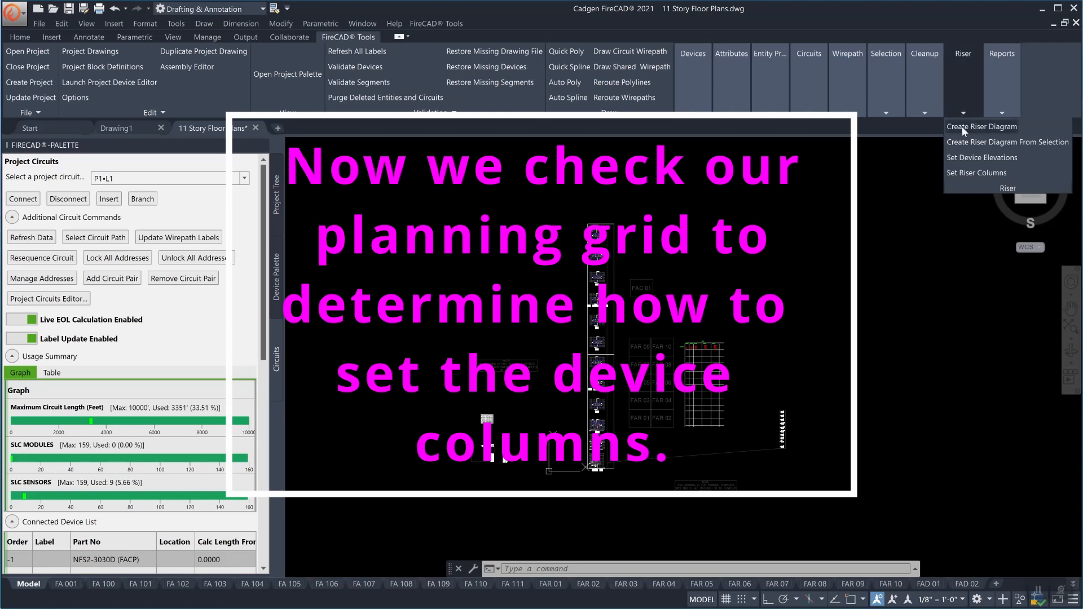
mouse_move(970, 175)
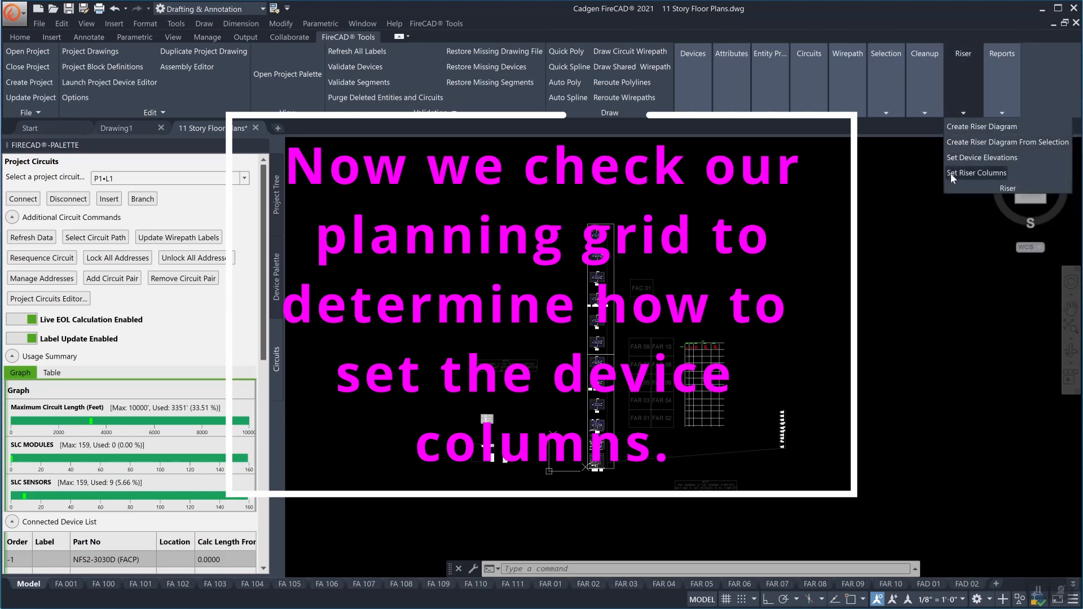
- Assign riser column 3 to all building devices with Set Riser Columns
click(977, 173)
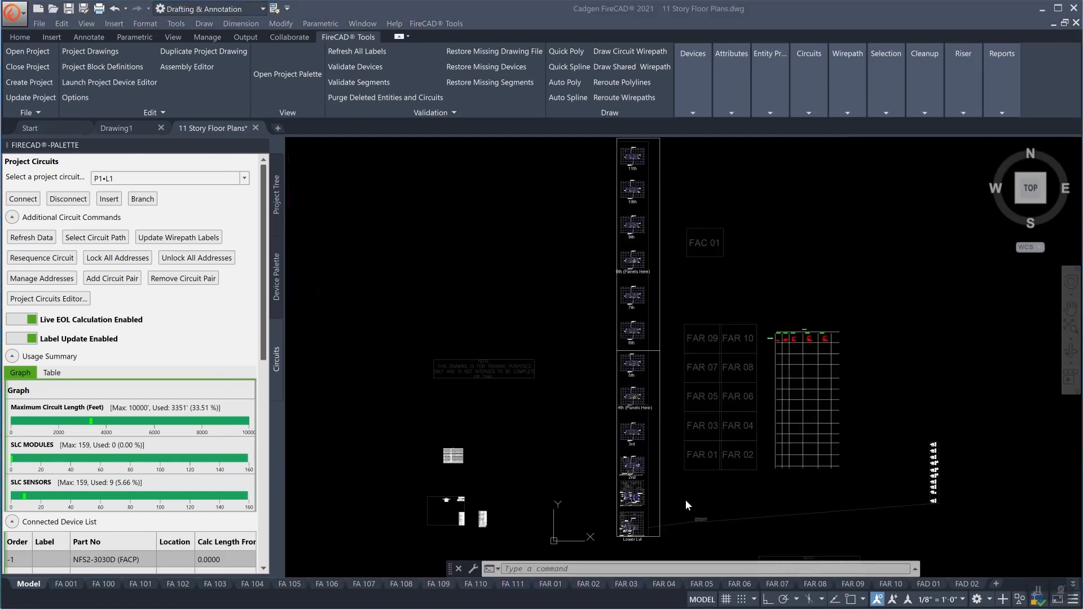
mouse_move(855, 229)
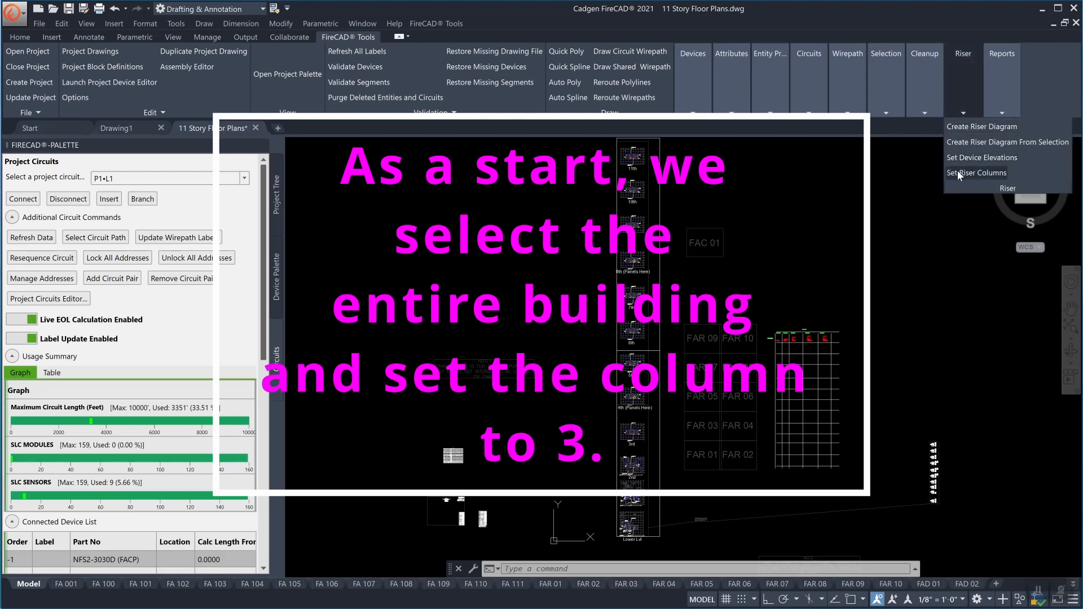
click(976, 173)
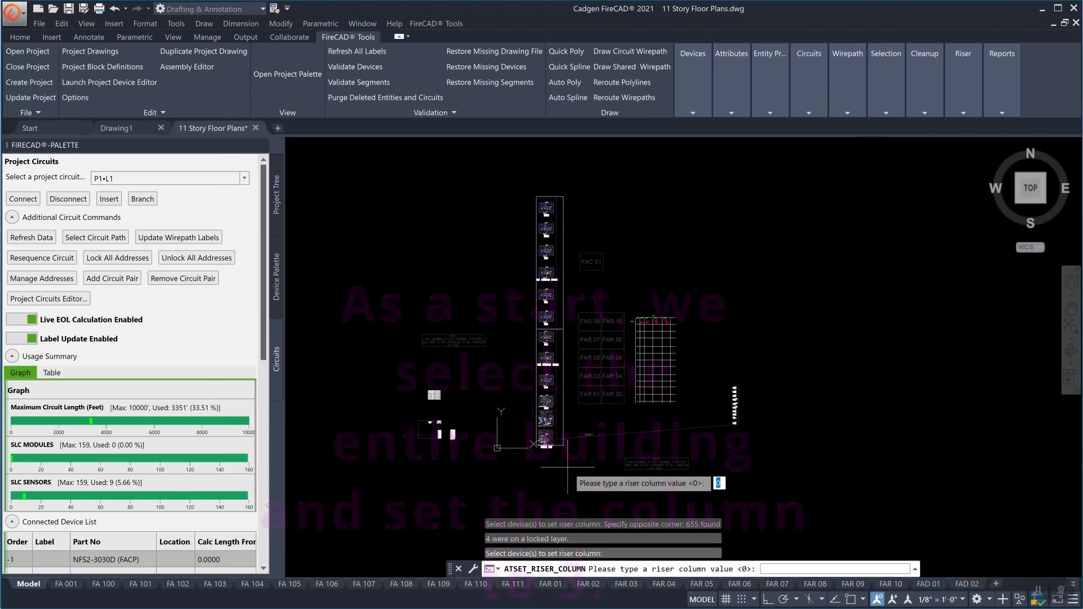
text(3)
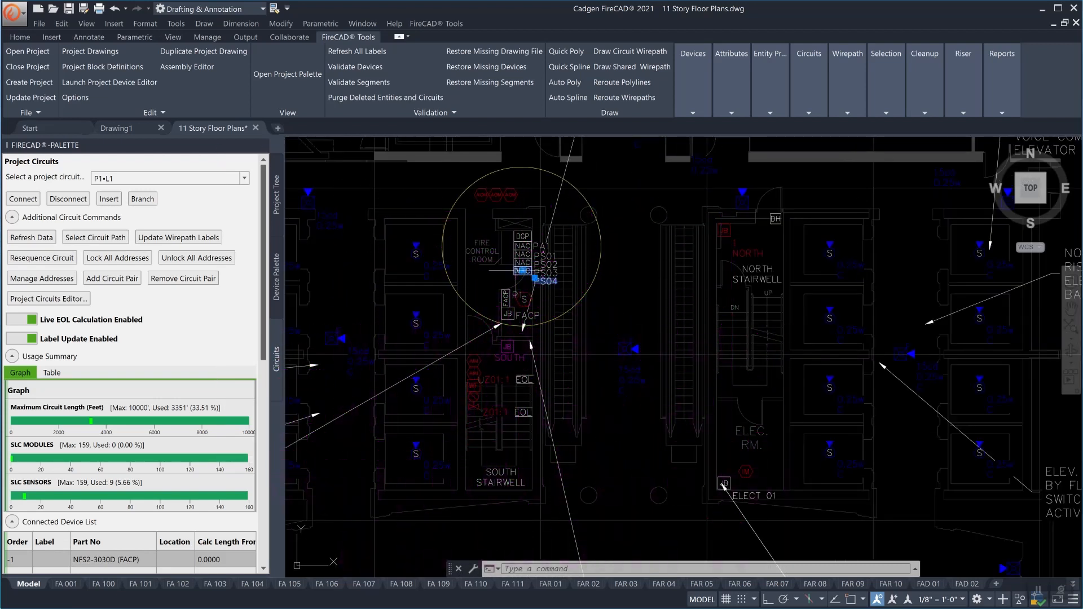
- Select all similar control room panel modules and assign them riser column 1
right_click(537, 273)
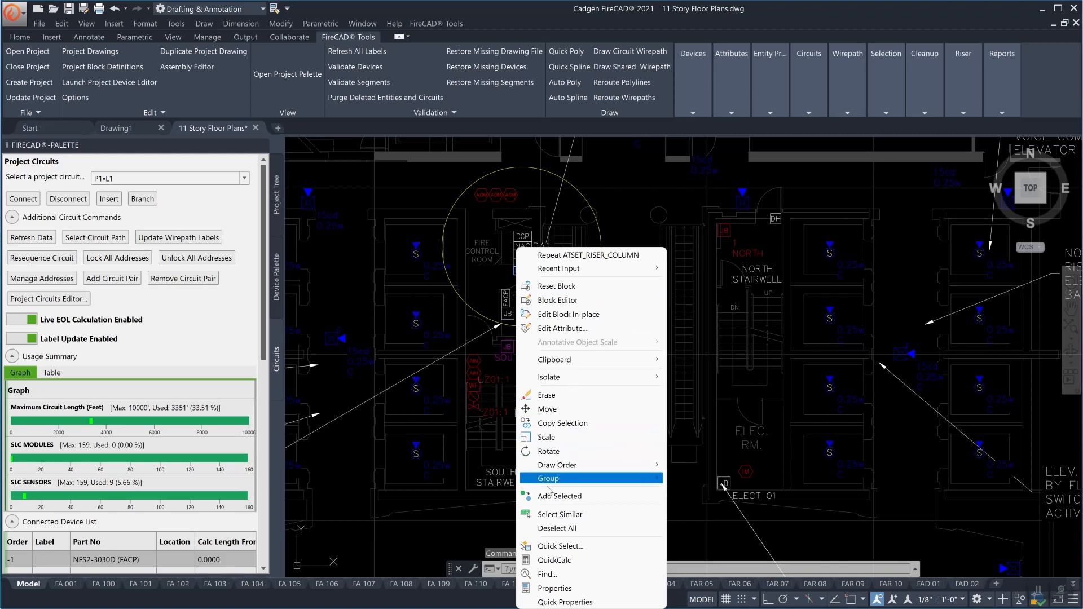
click(559, 514)
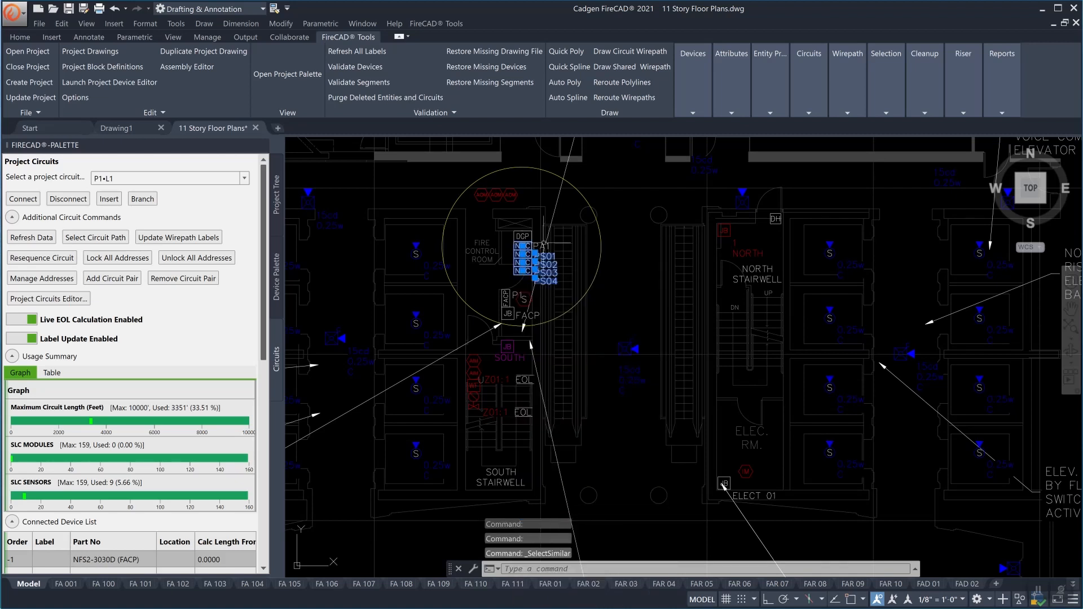
right_click(532, 243)
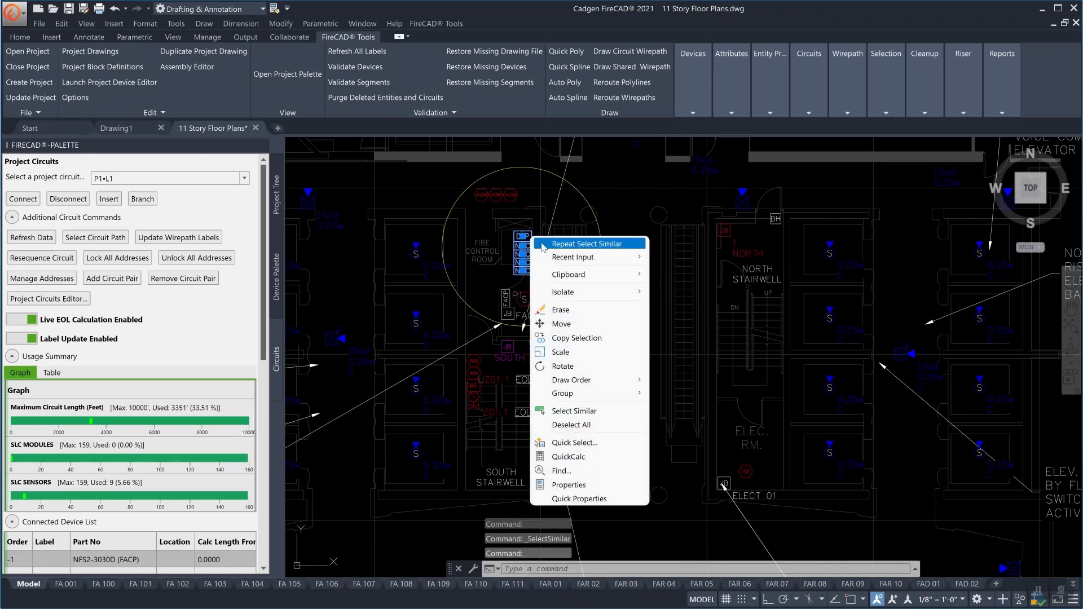
click(590, 243)
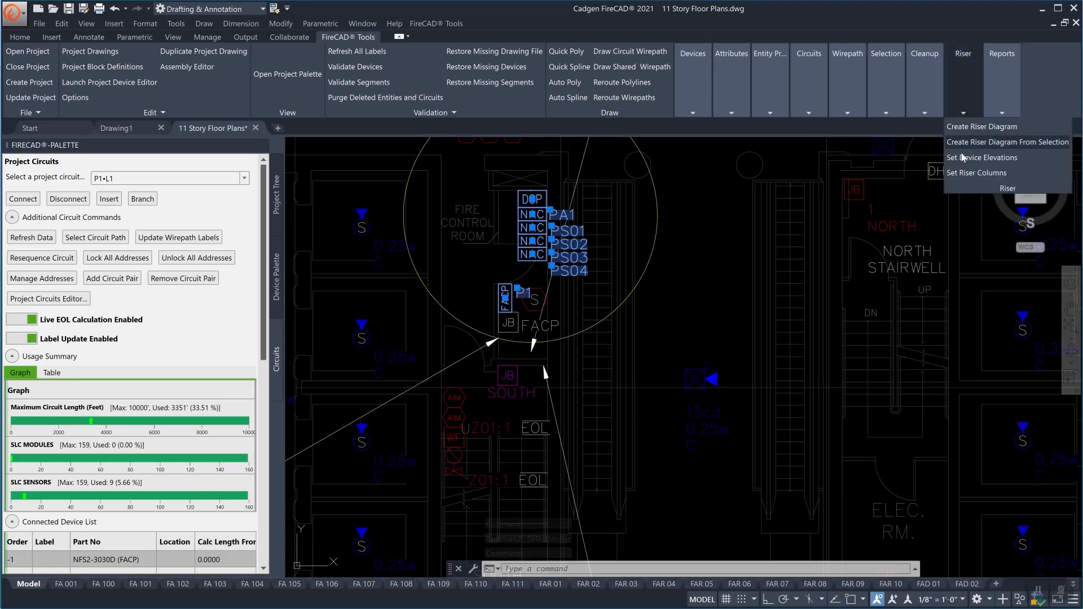
click(976, 173)
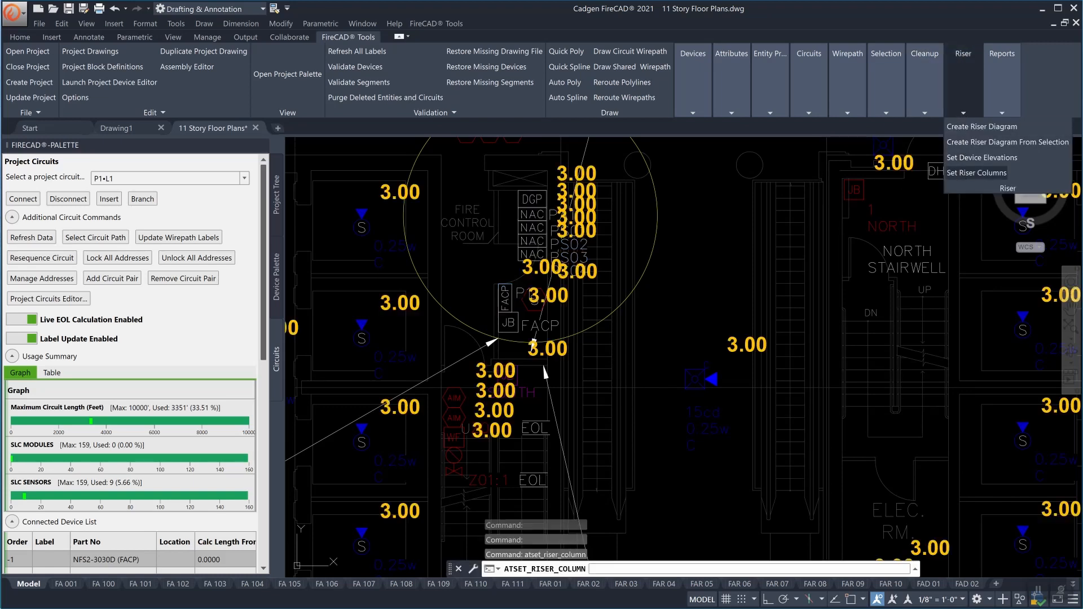
click(975, 173)
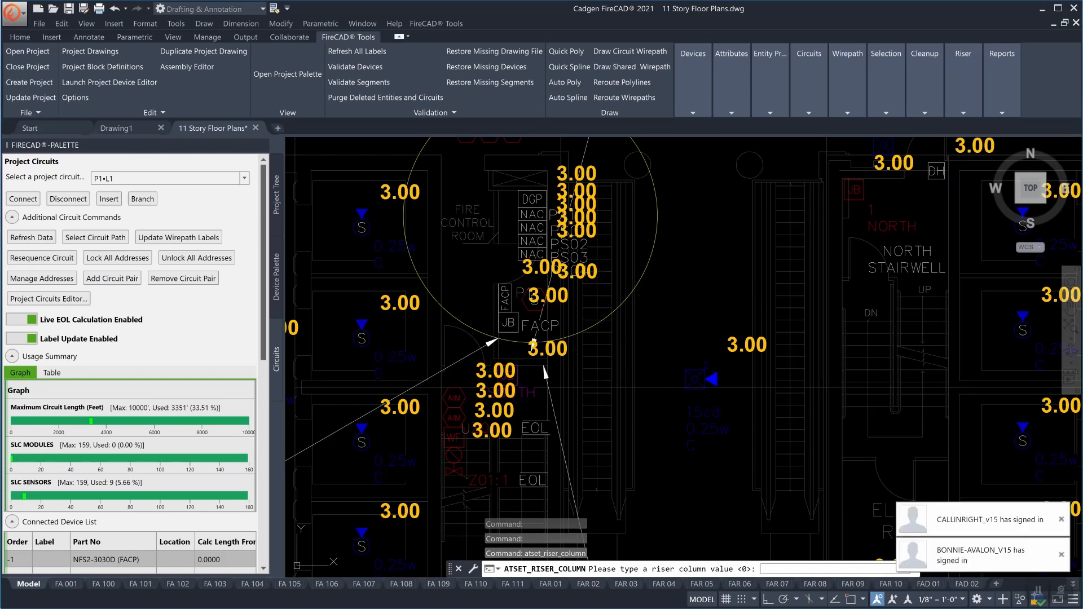
text(1)
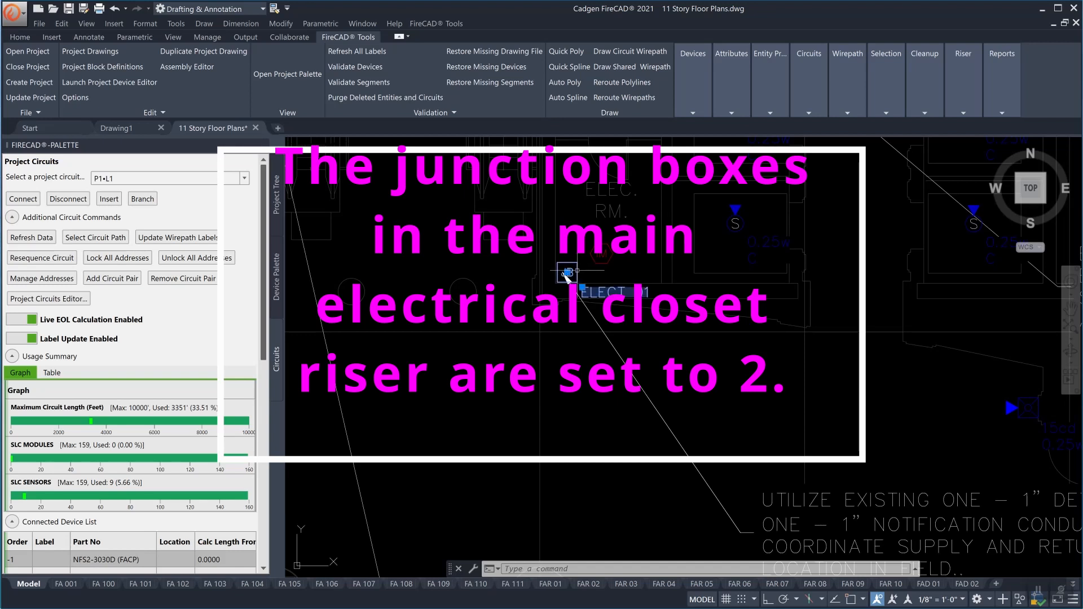
- Select the junction boxes matching ELECT 01 and assign them riser column 2
right_click(566, 278)
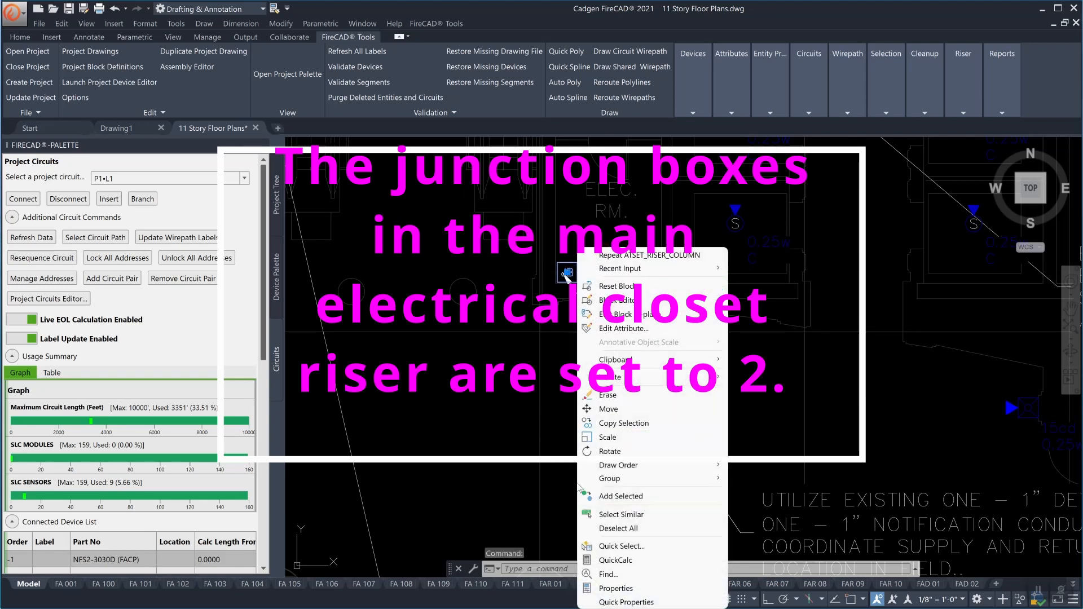
click(621, 514)
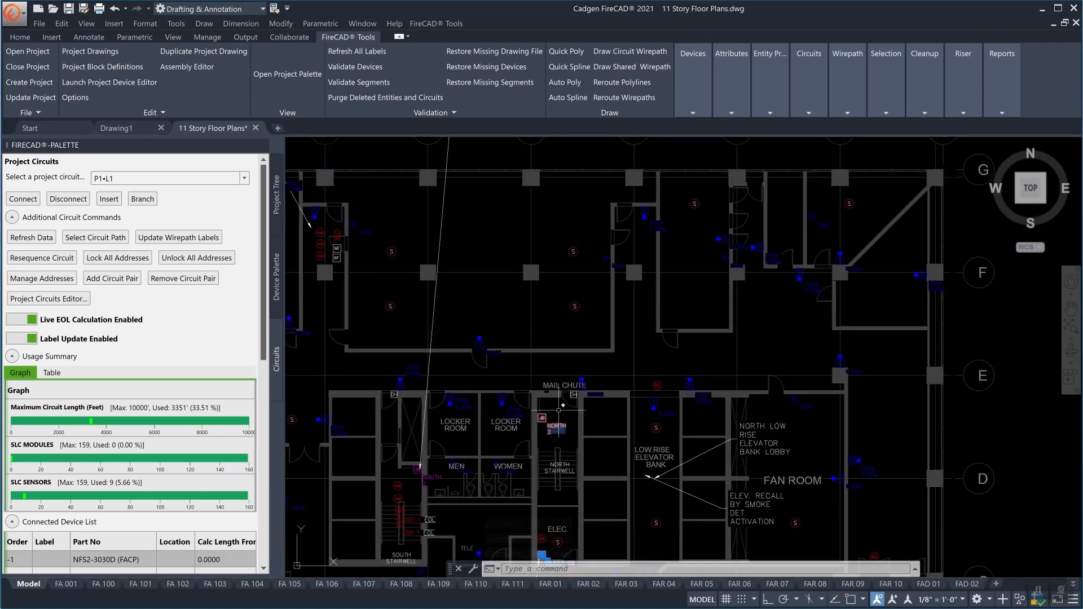
scroll(down, 3)
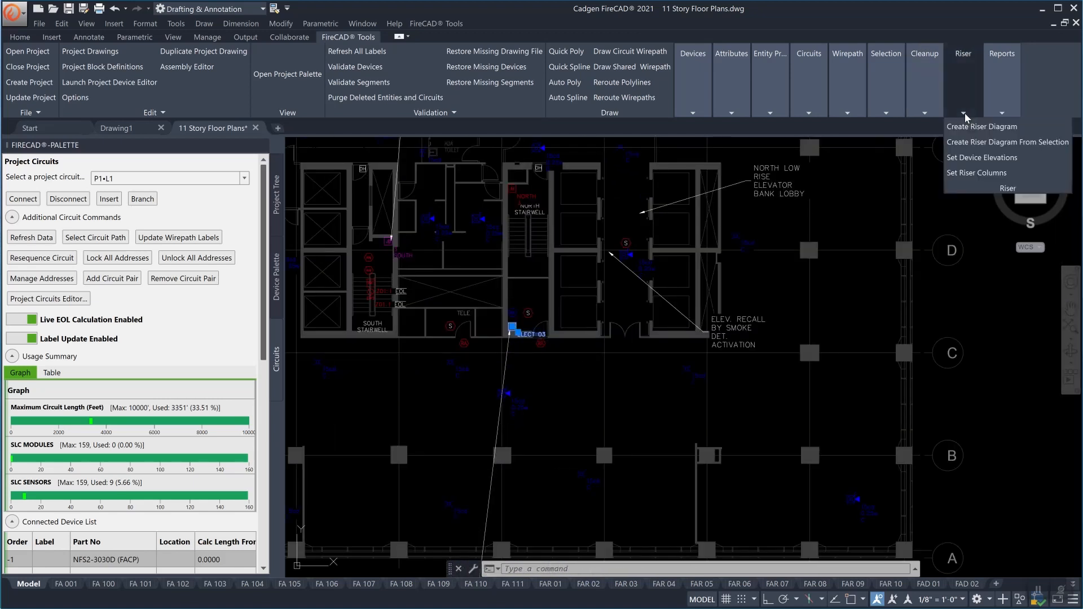
mouse_move(975, 176)
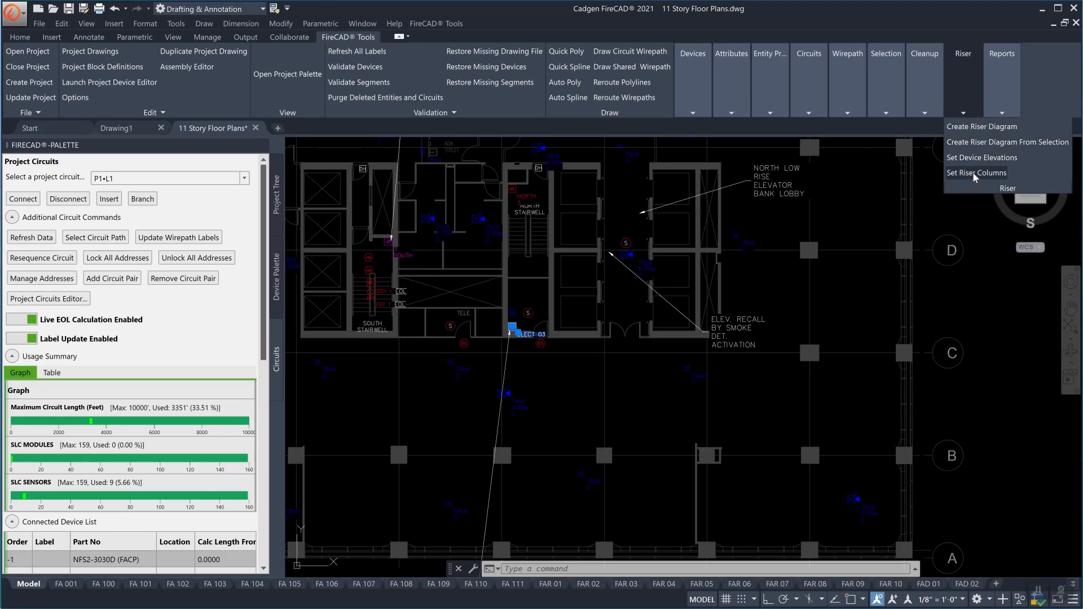
click(975, 173)
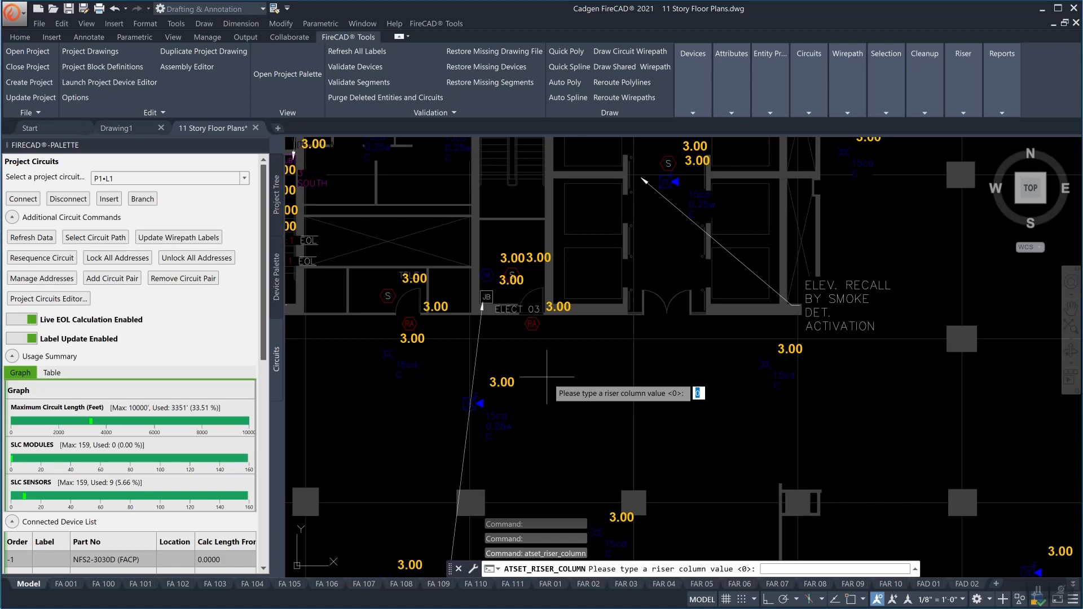
text(2)
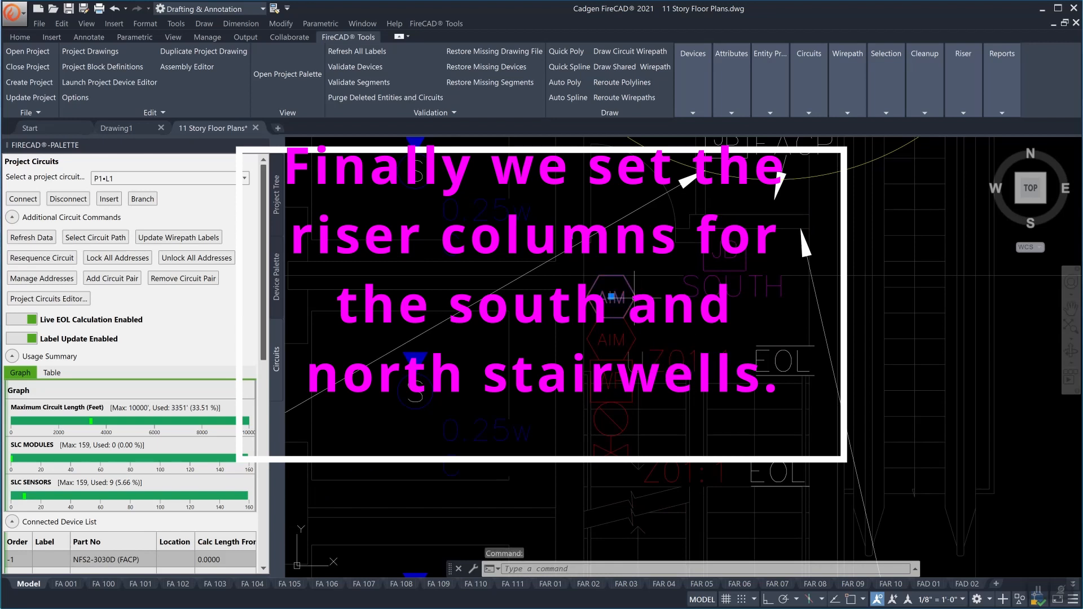
- Select all devices matching the south stairwell device and review their Quick Properties
right_click(609, 296)
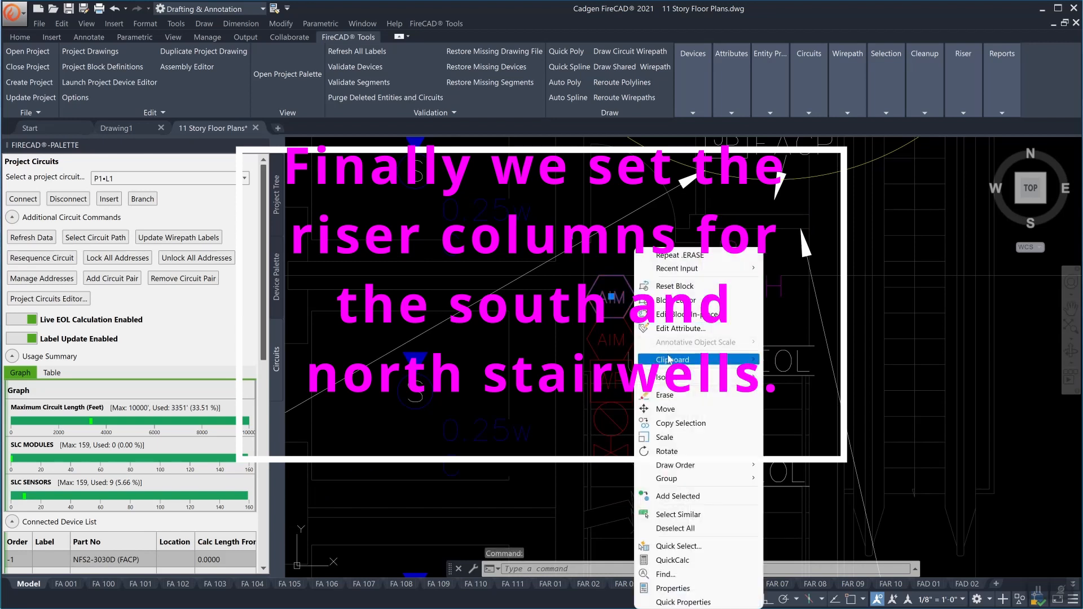
click(678, 514)
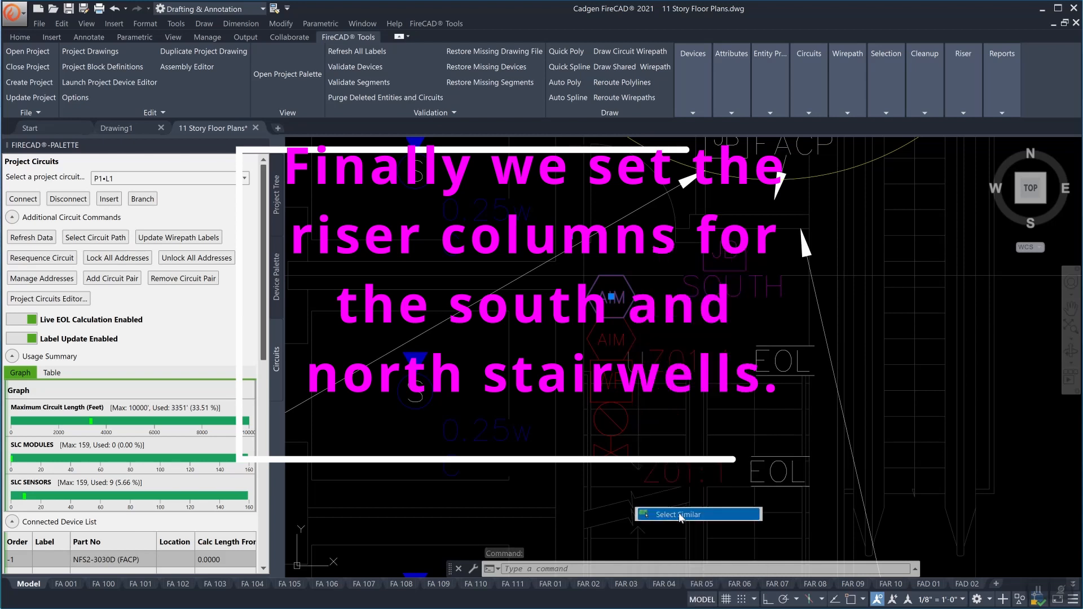
click(679, 514)
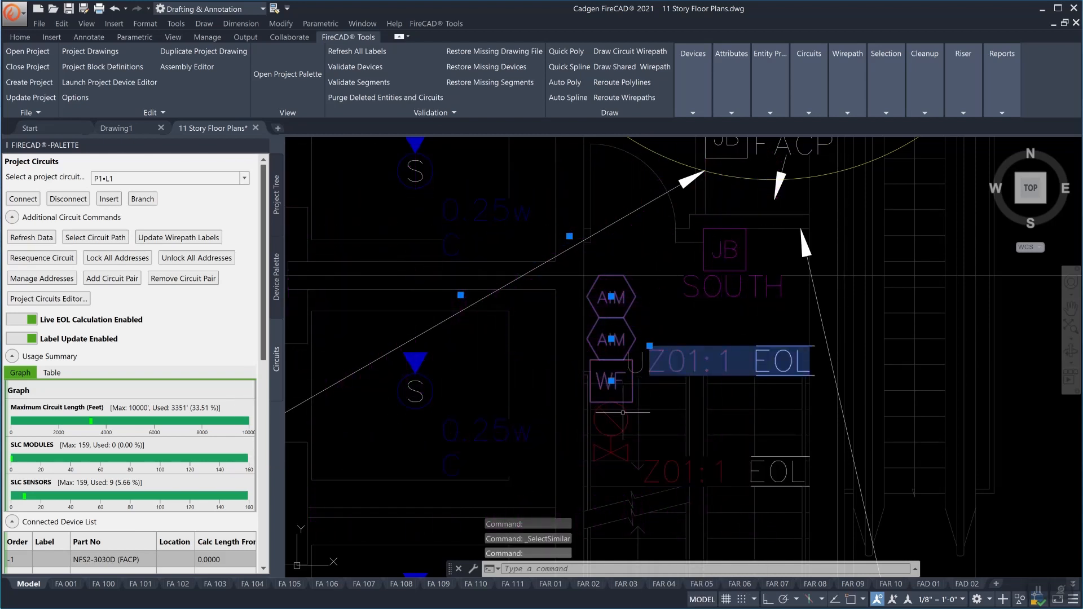
right_click(622, 414)
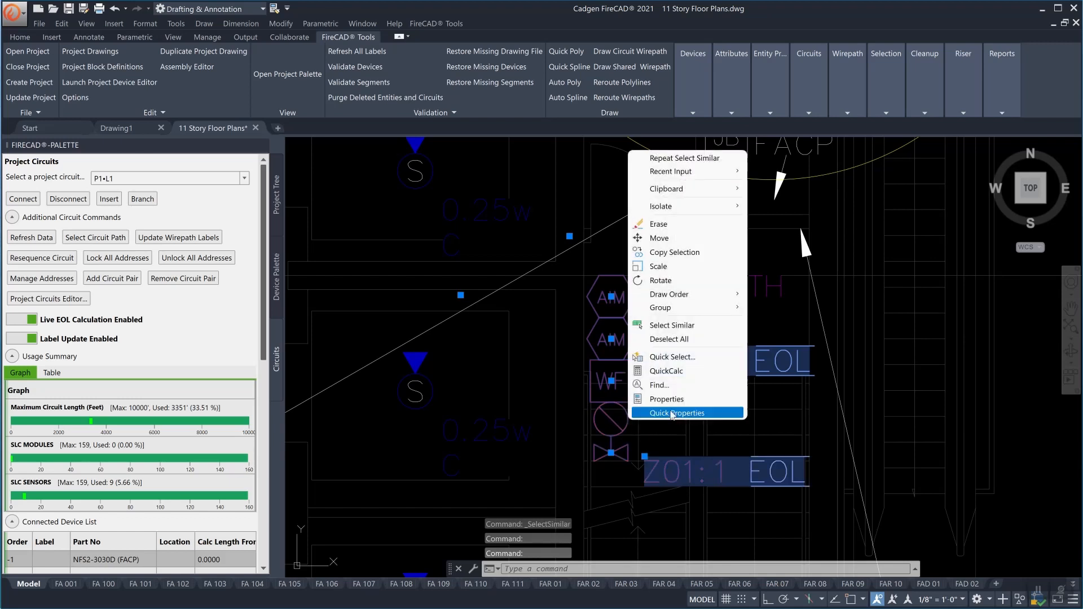
click(677, 413)
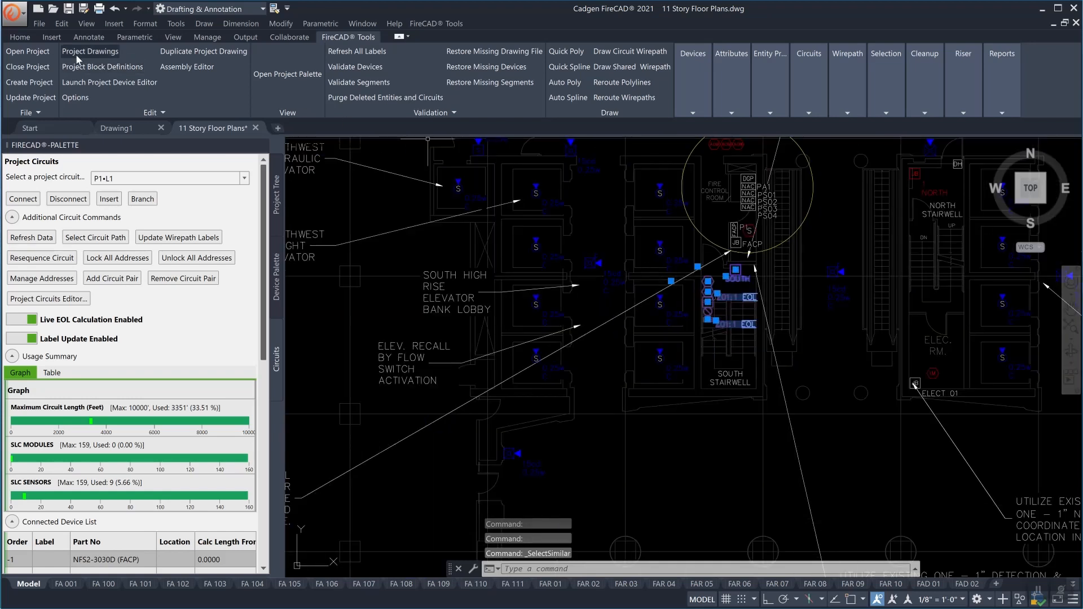
click(17, 36)
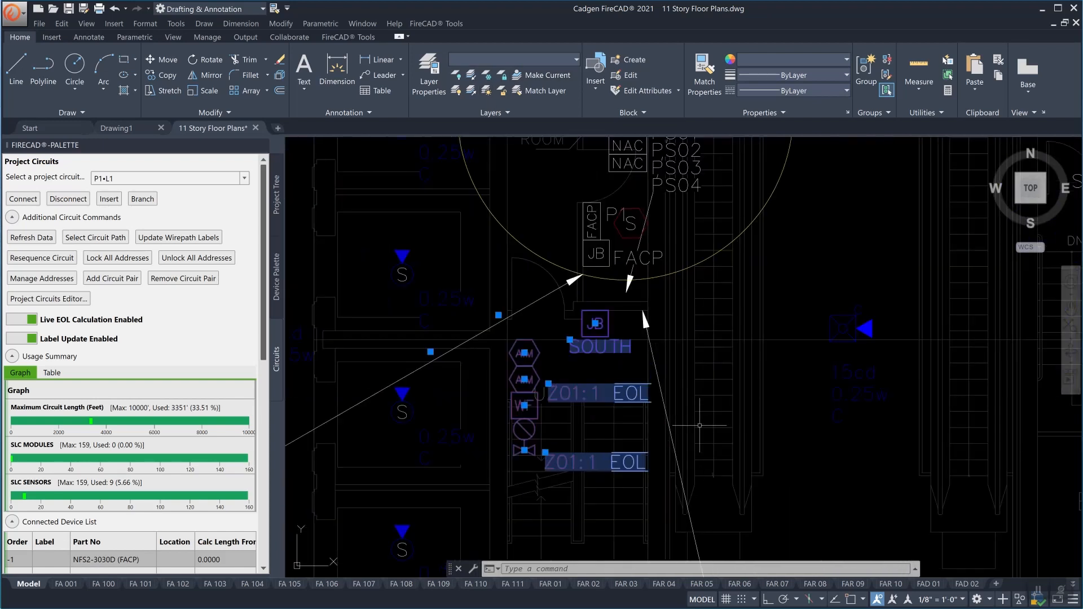
scroll(down, 3)
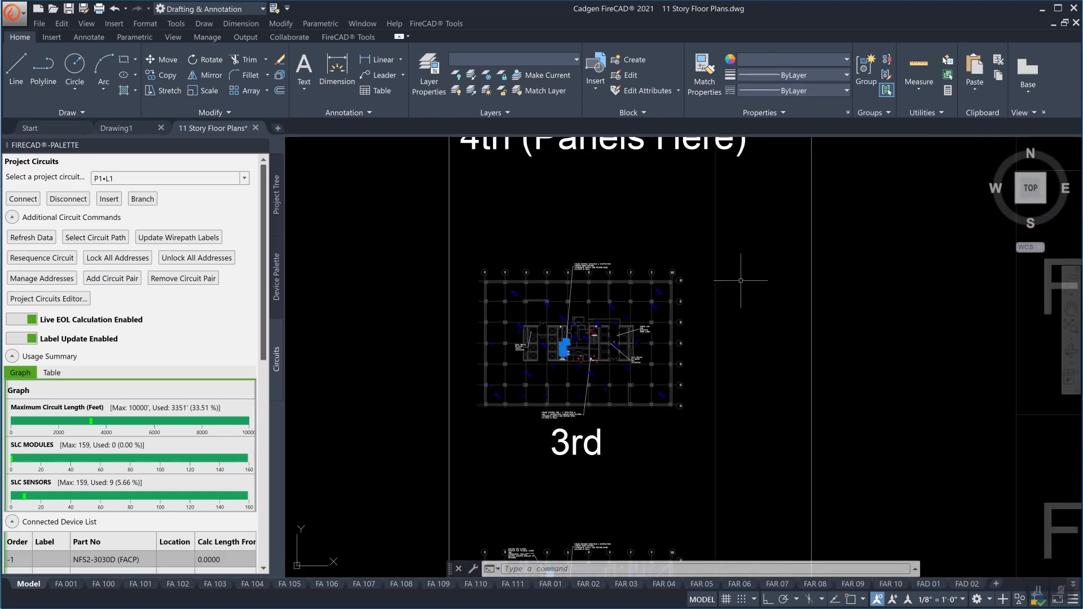
- Assign riser column 4 to the selected stairwell devices
click(348, 37)
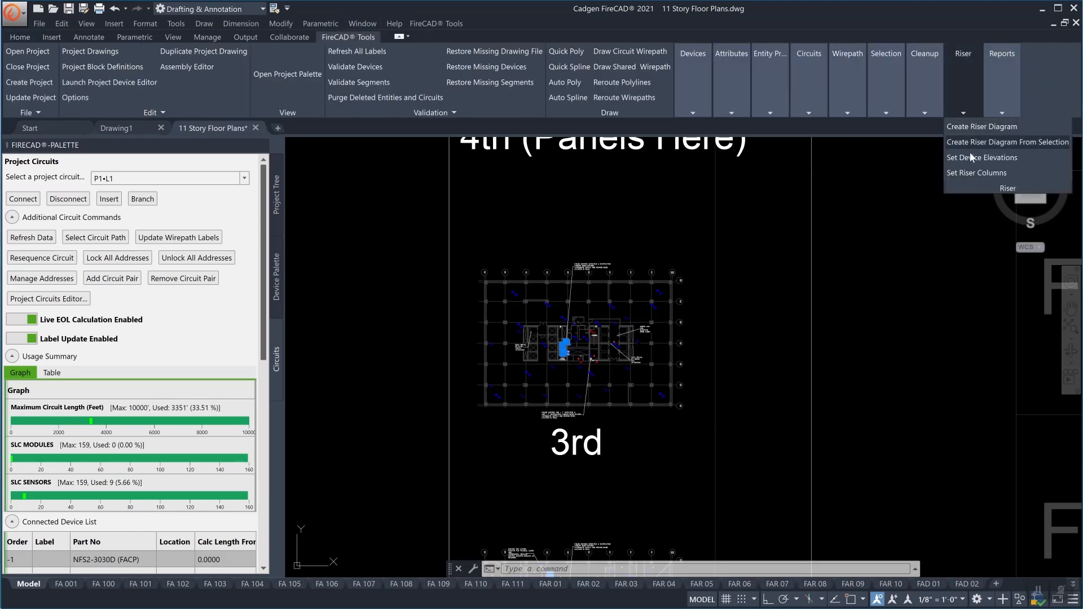
click(977, 172)
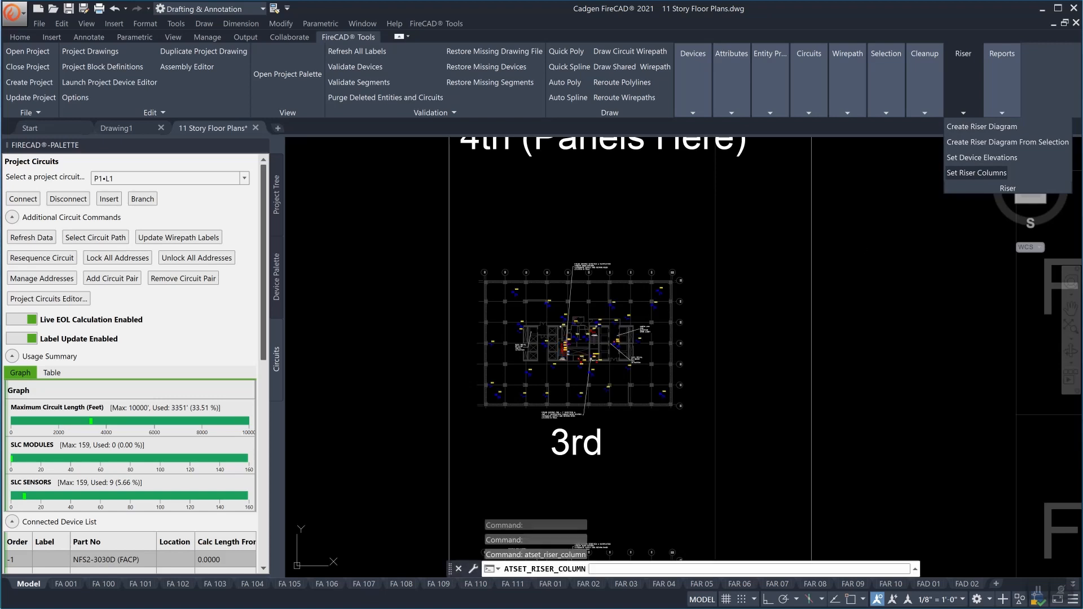
click(976, 173)
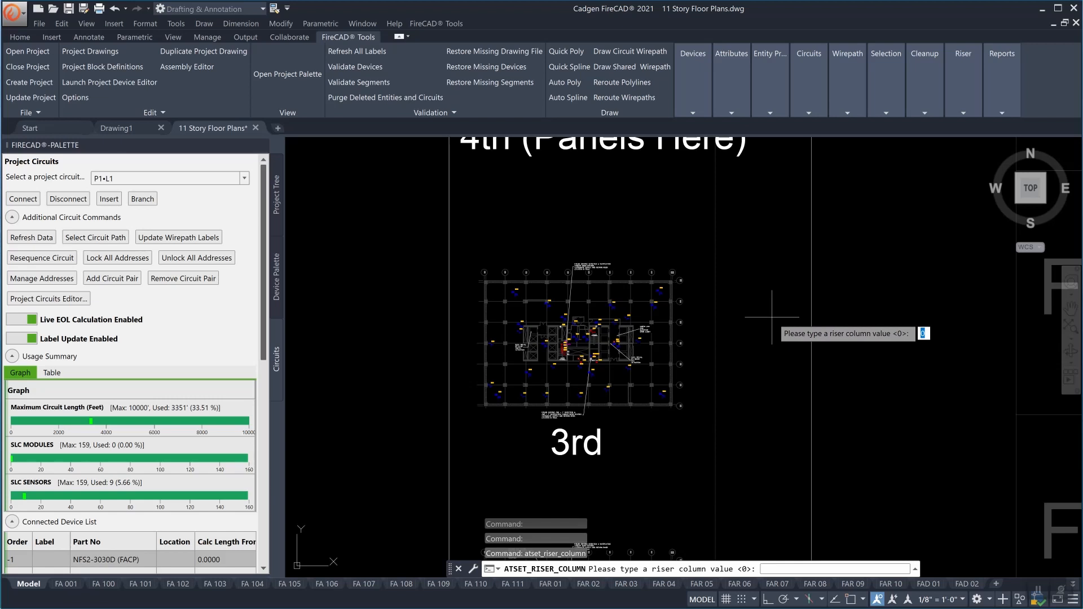
text(4)
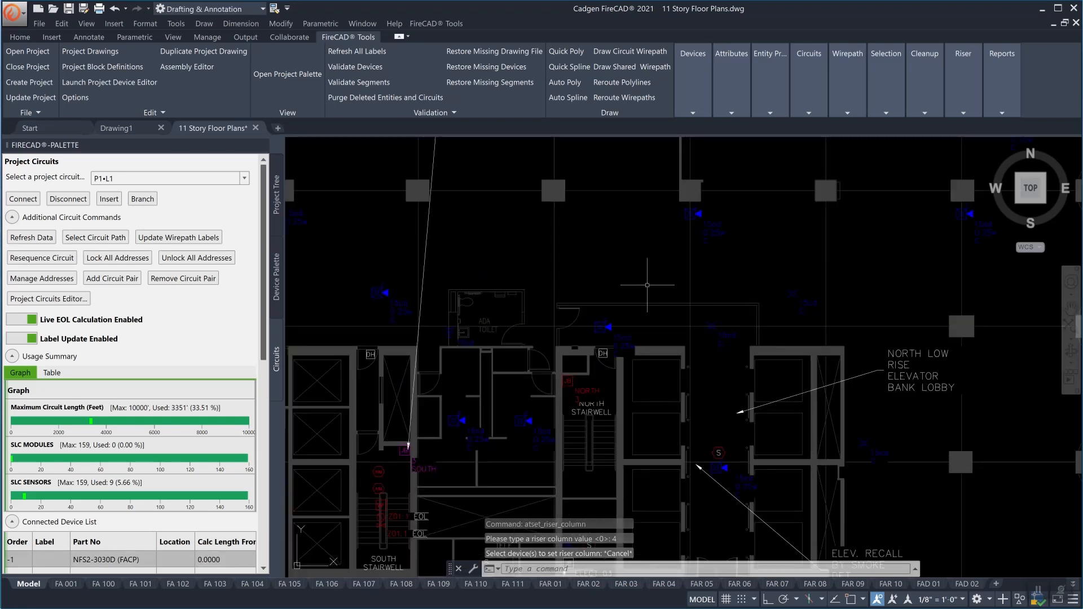
click(567, 381)
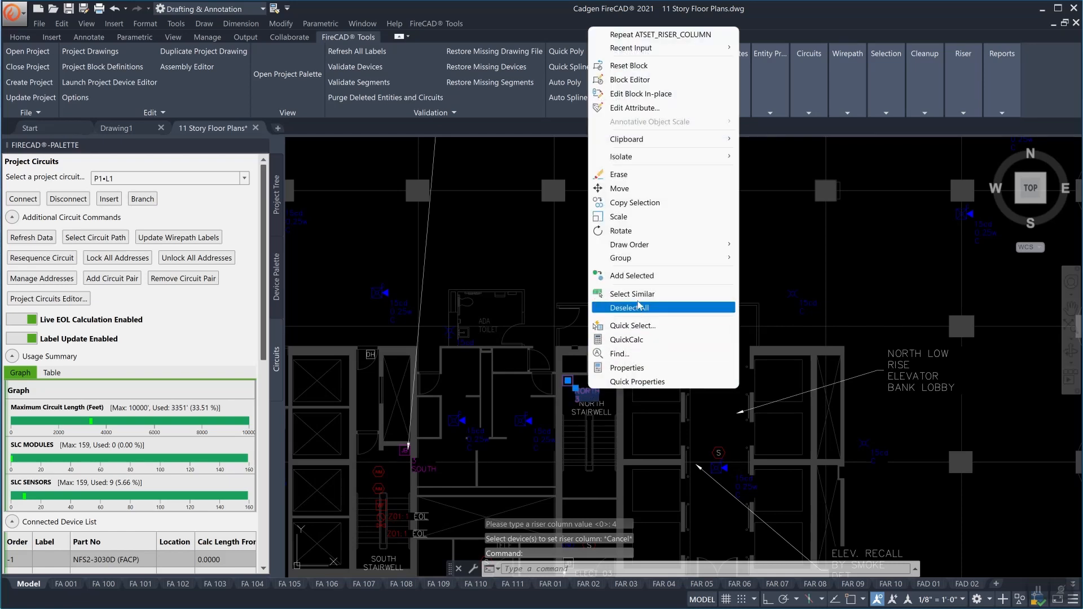
click(631, 293)
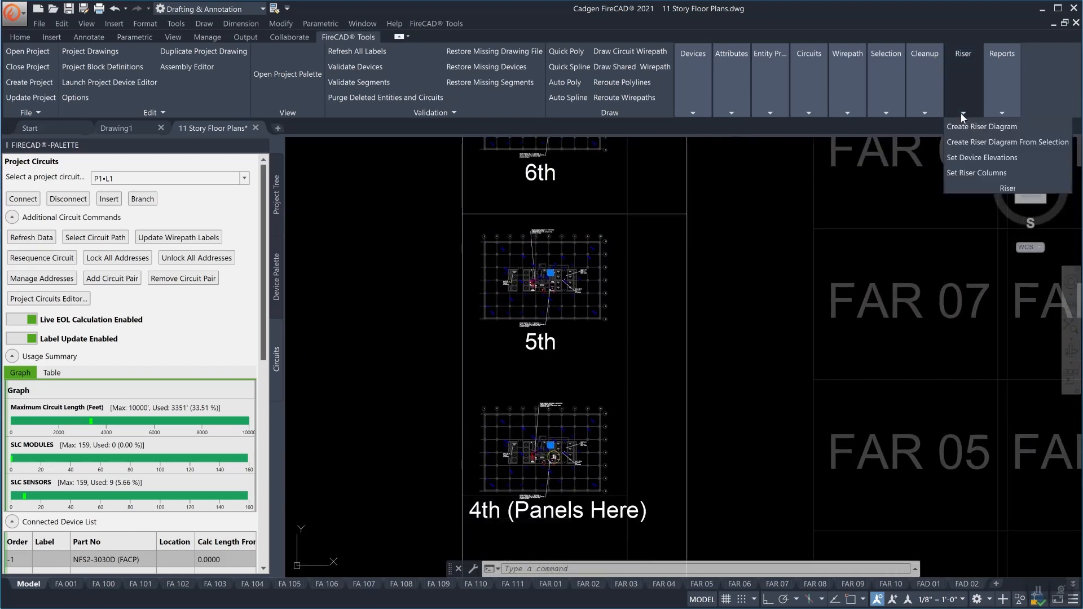
mouse_move(633, 329)
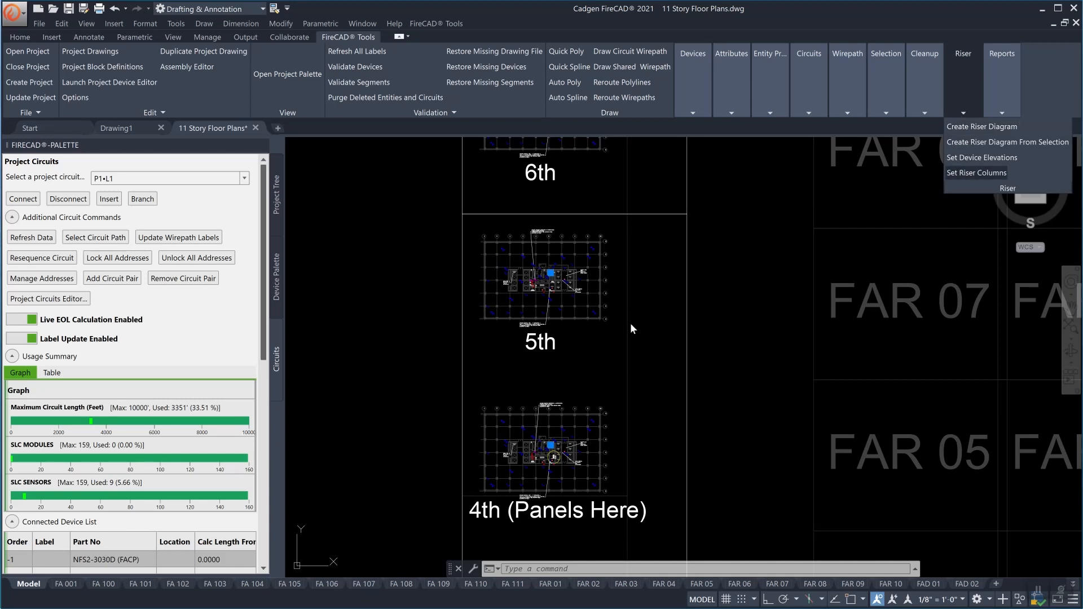
click(977, 173)
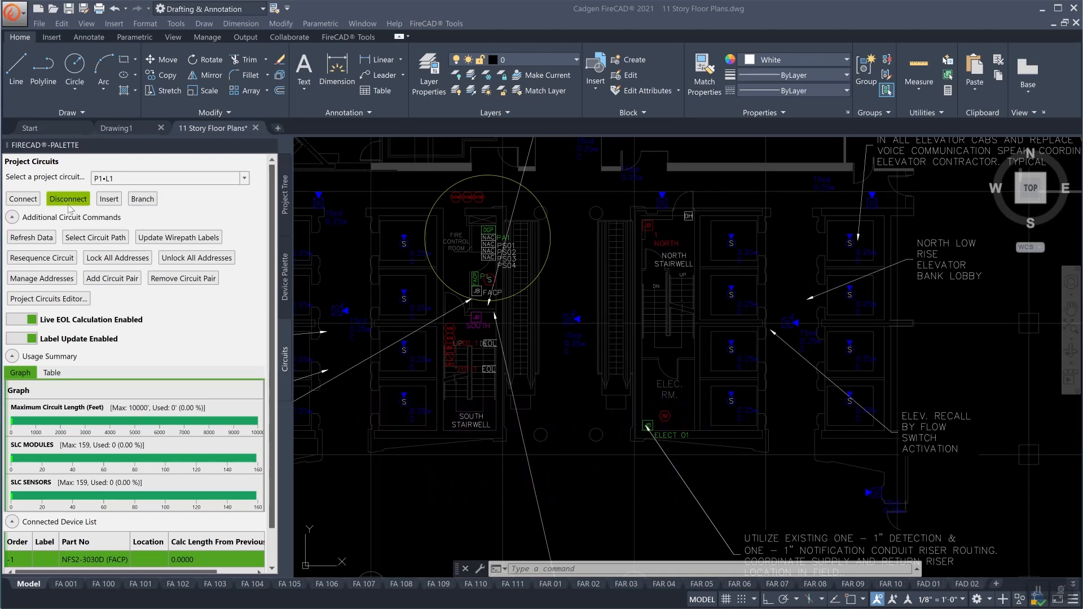
mouse_move(72, 209)
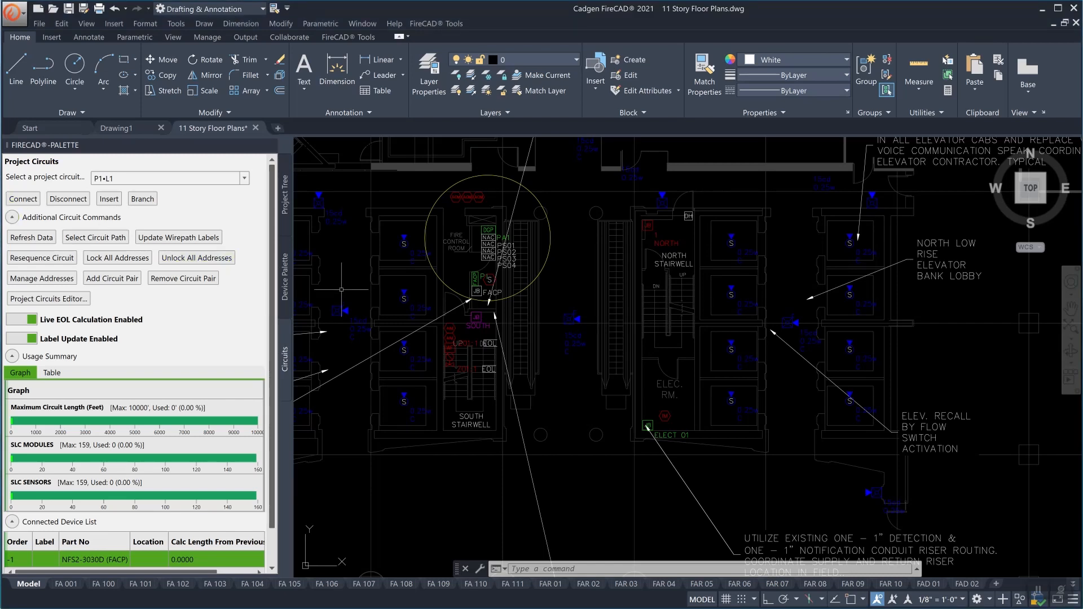
mouse_move(298, 464)
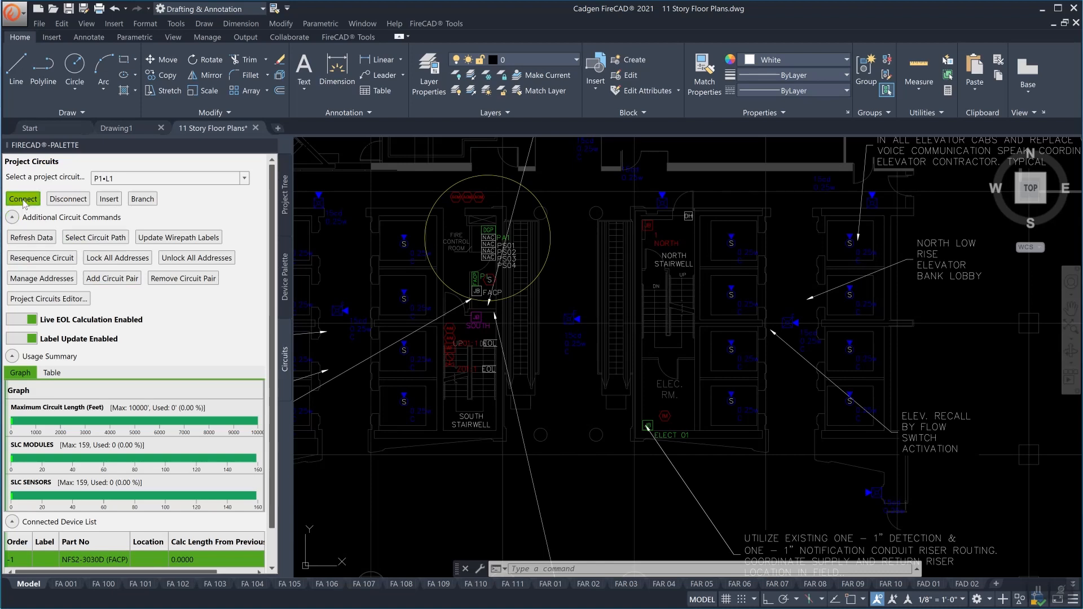
- Connect closet junction boxes ELECT 01 through ELECT 11 to circuit P1-L1
click(23, 199)
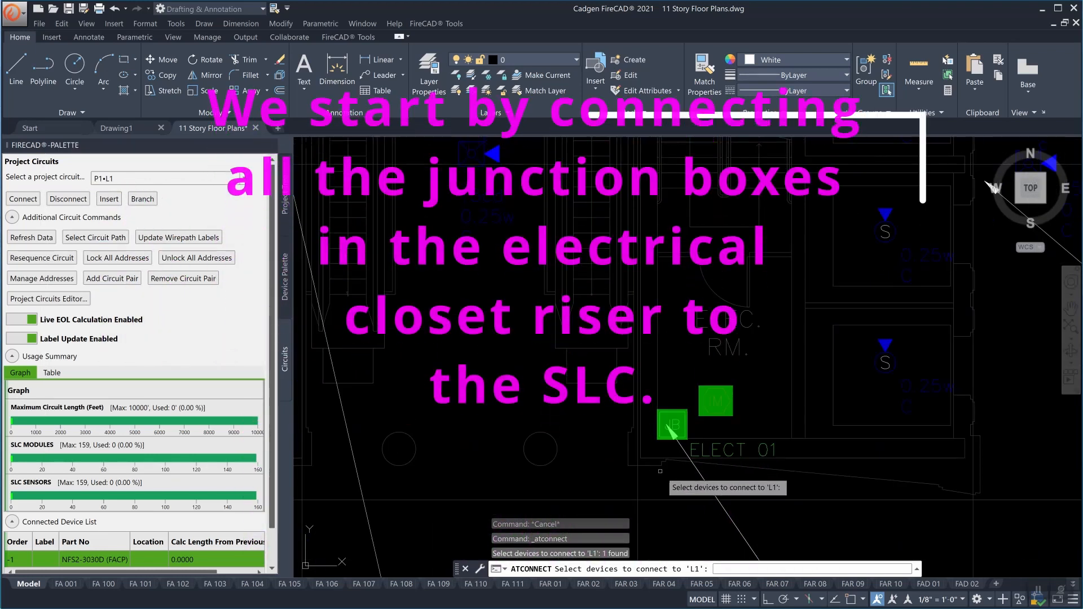
click(672, 426)
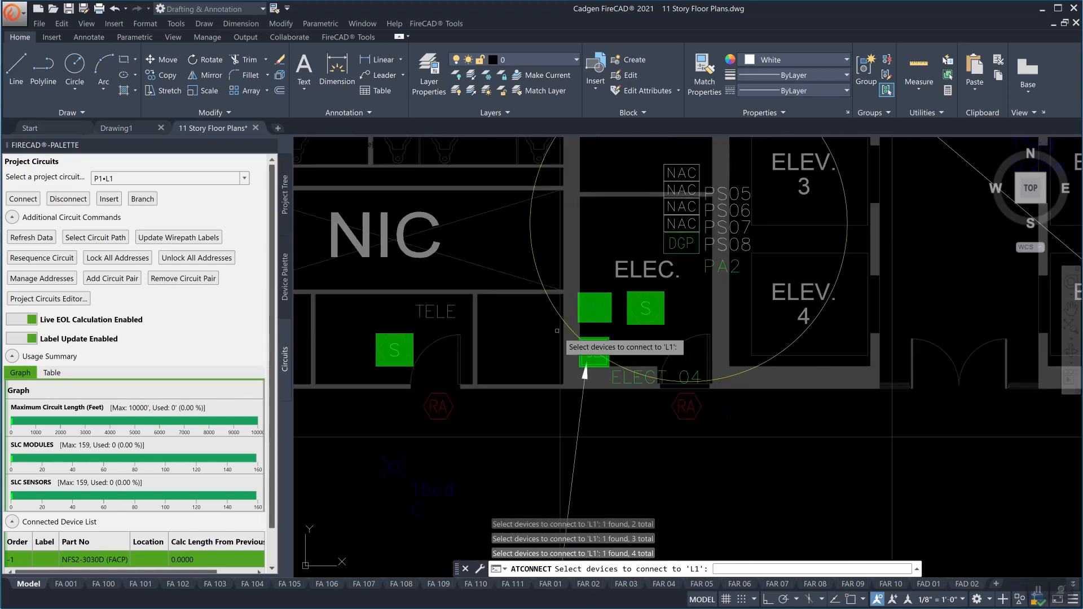
click(593, 353)
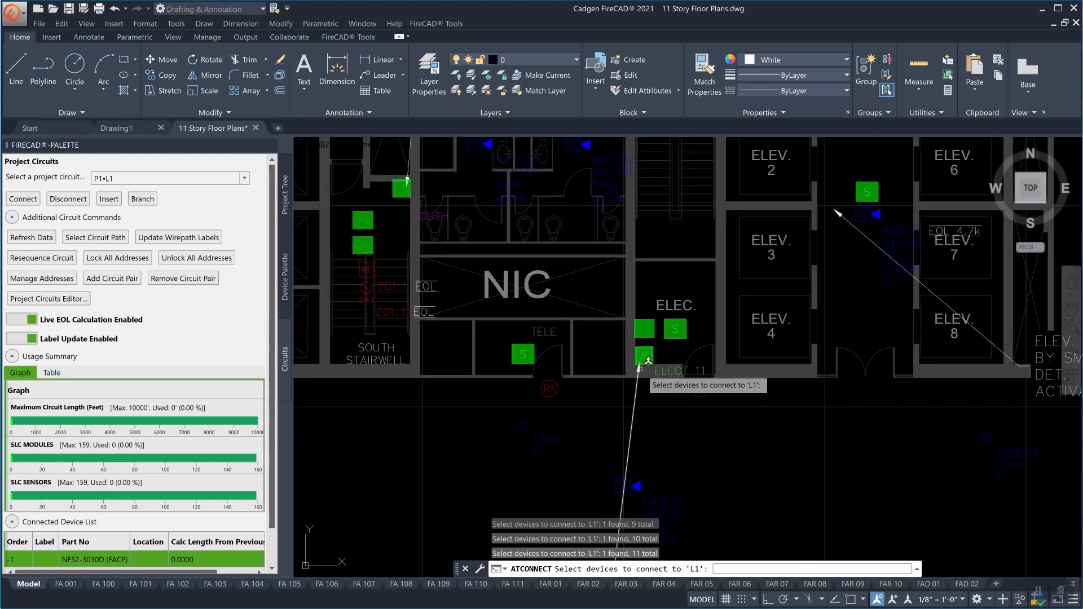
click(644, 356)
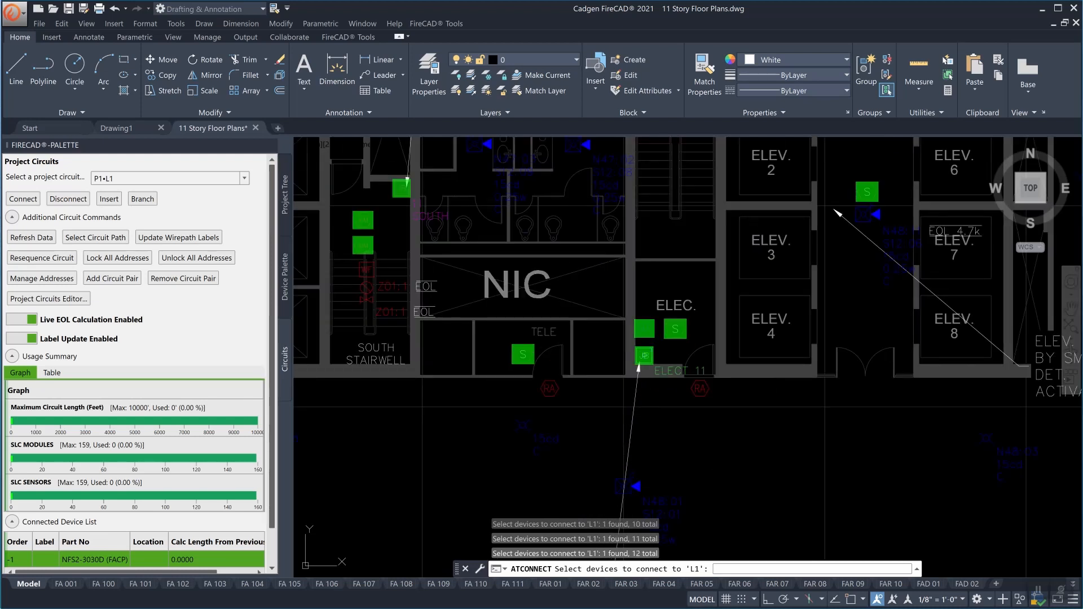
click(643, 355)
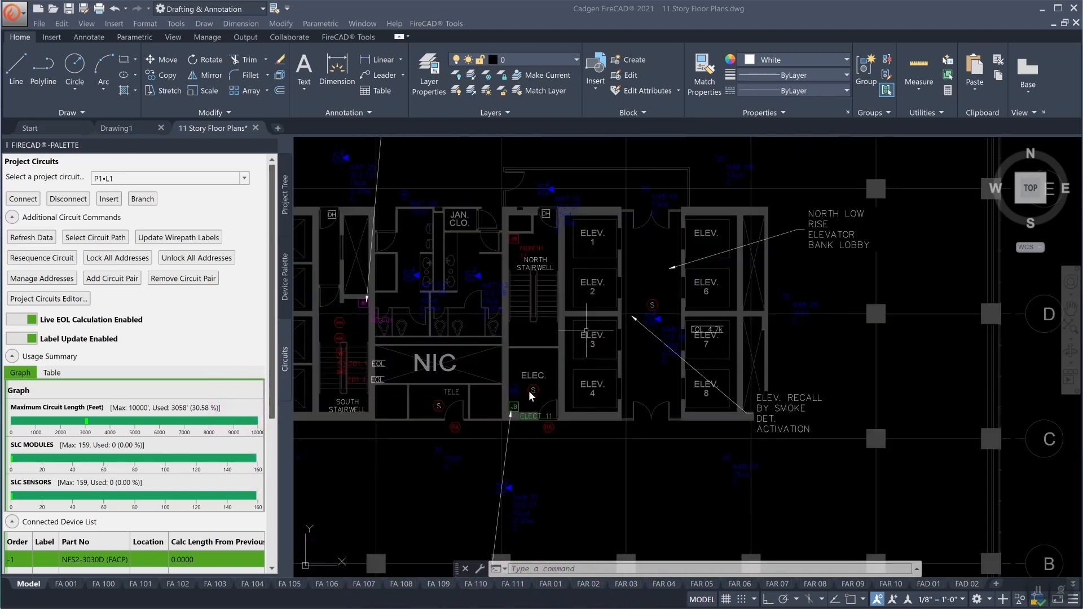
mouse_move(517, 396)
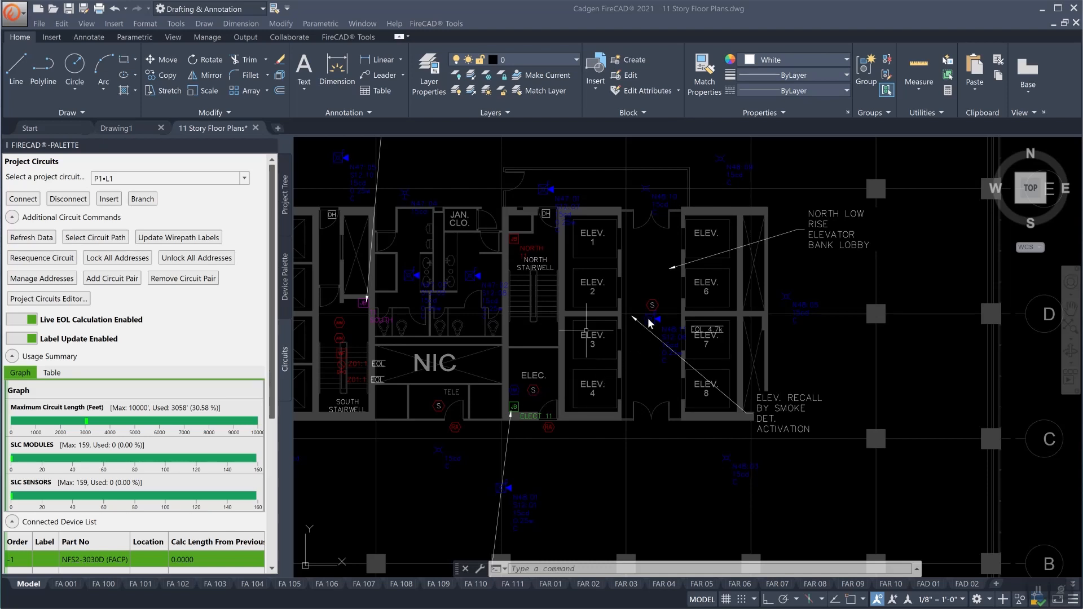
mouse_move(439, 409)
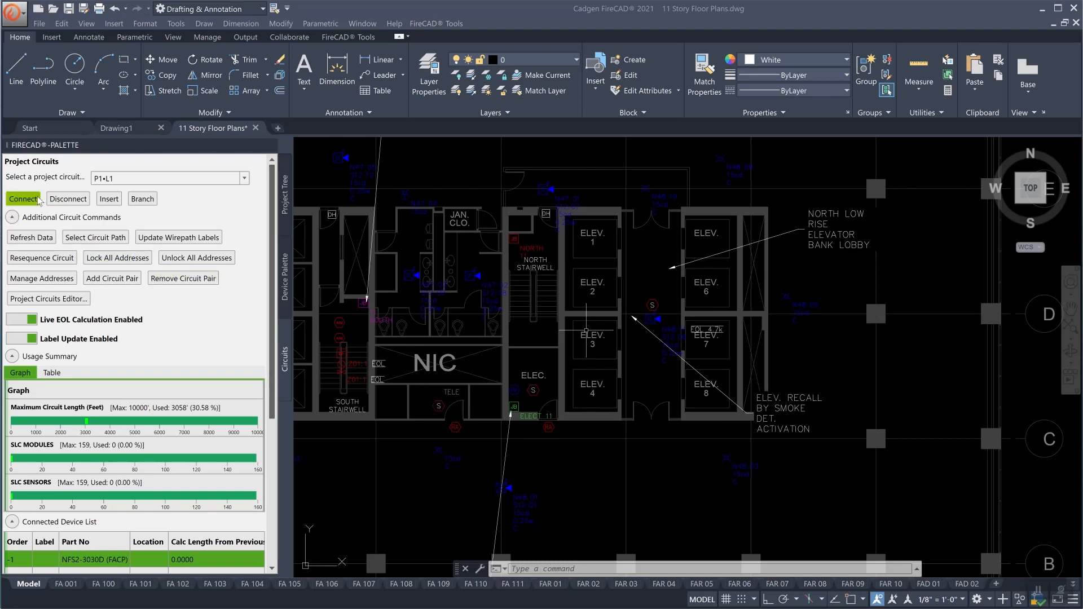
- Branch three 11th-floor smoke detectors from the ELECT 11 junction box onto L1
click(142, 198)
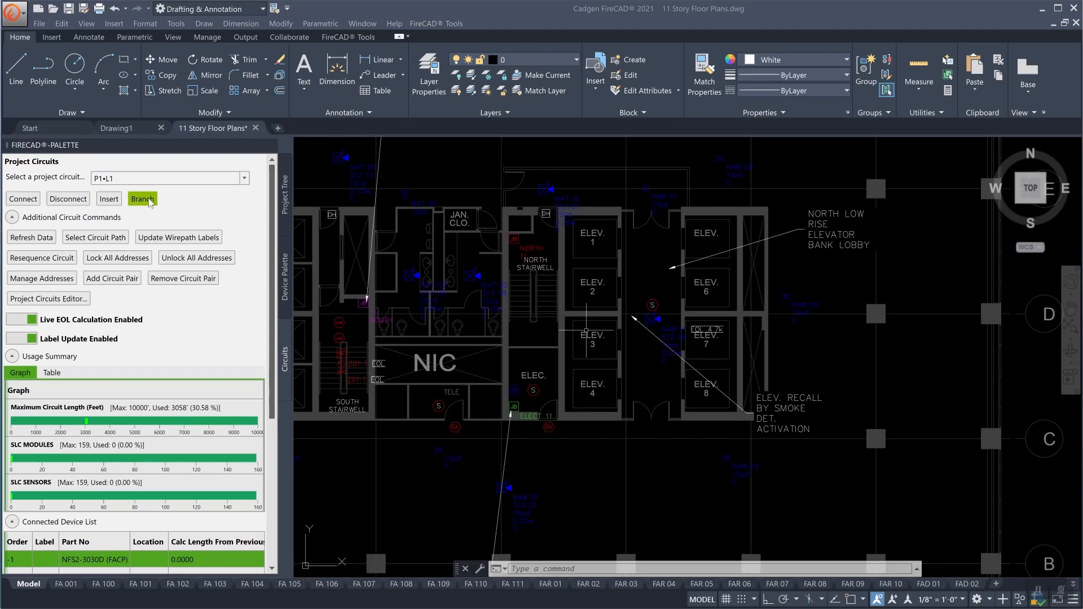
click(142, 199)
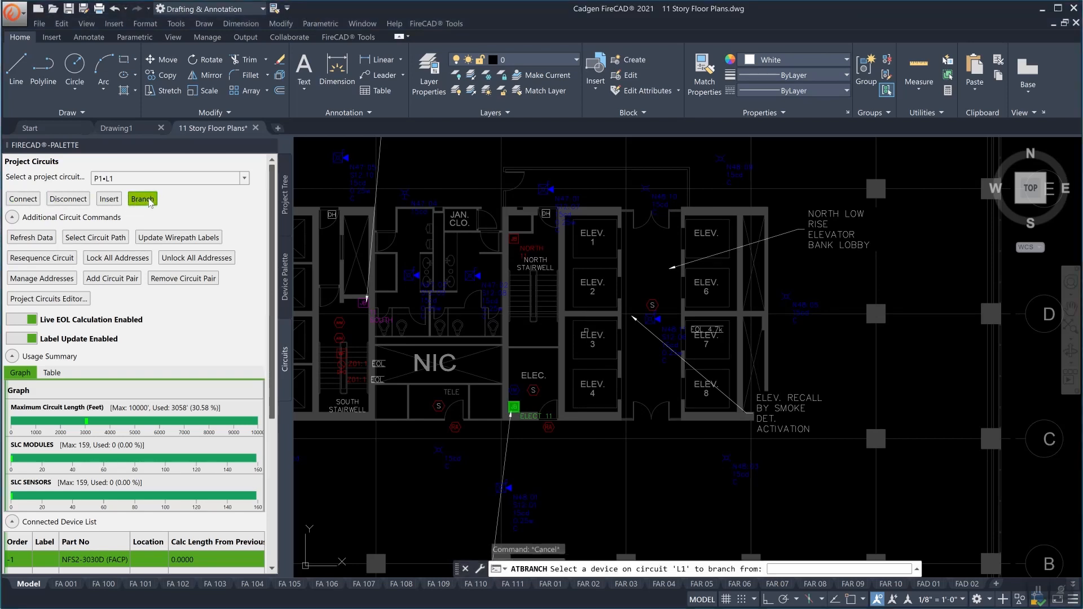
click(143, 199)
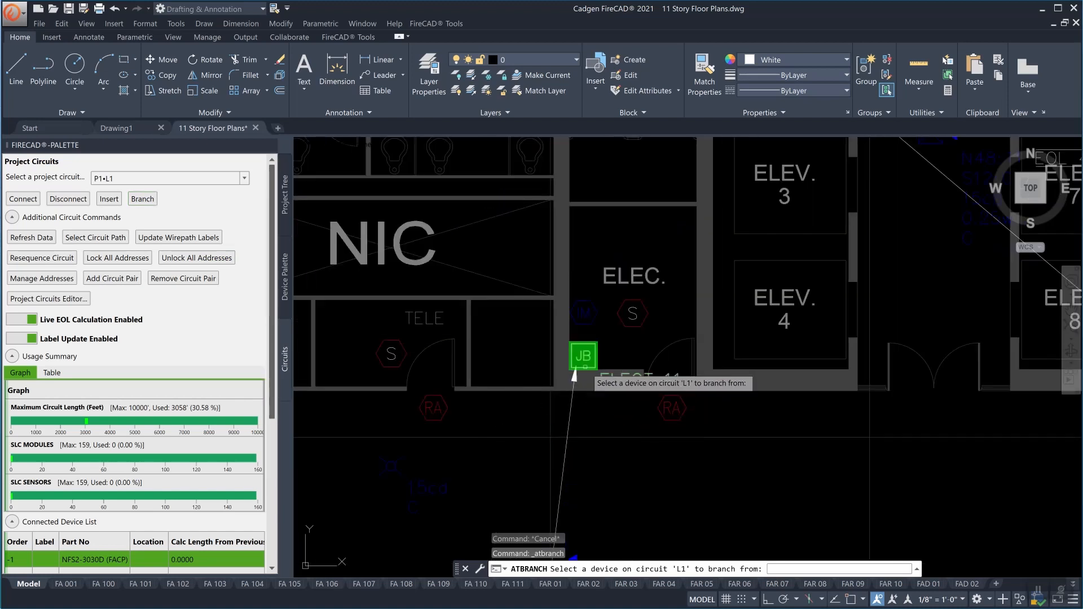
click(583, 356)
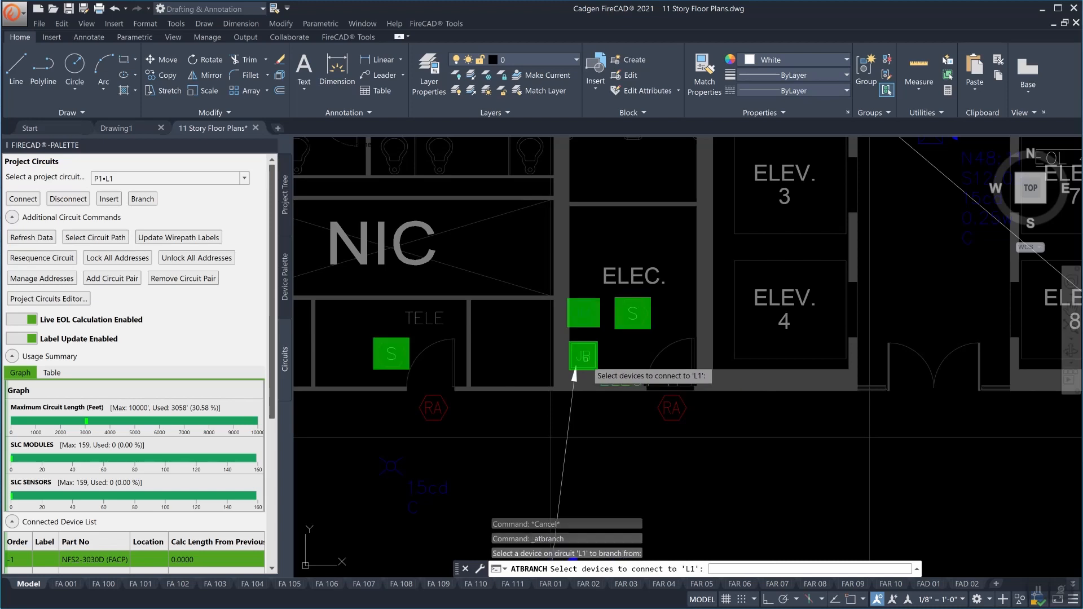
click(583, 313)
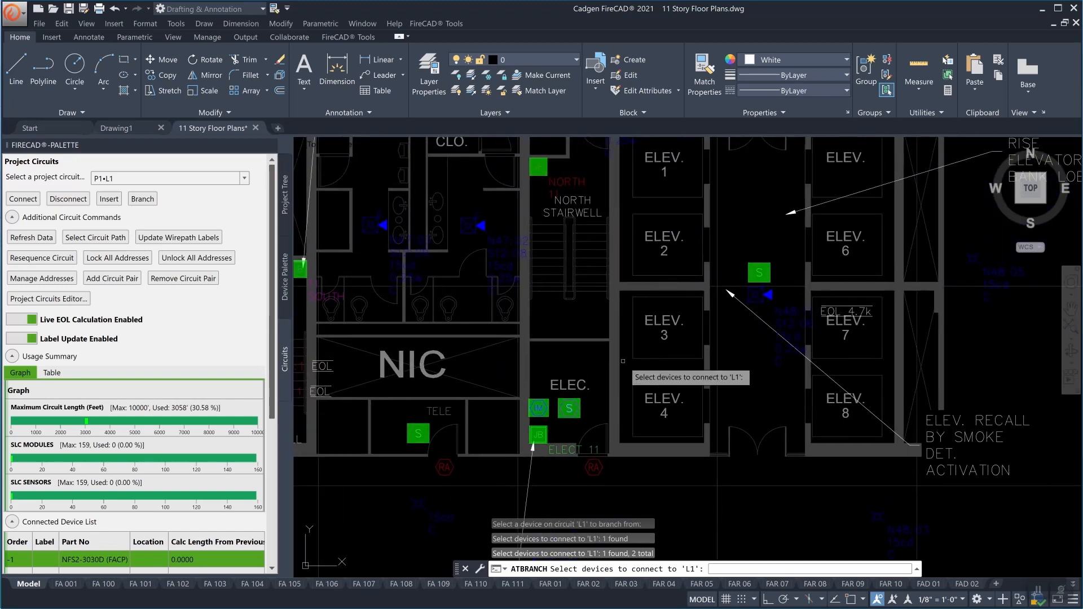
click(759, 272)
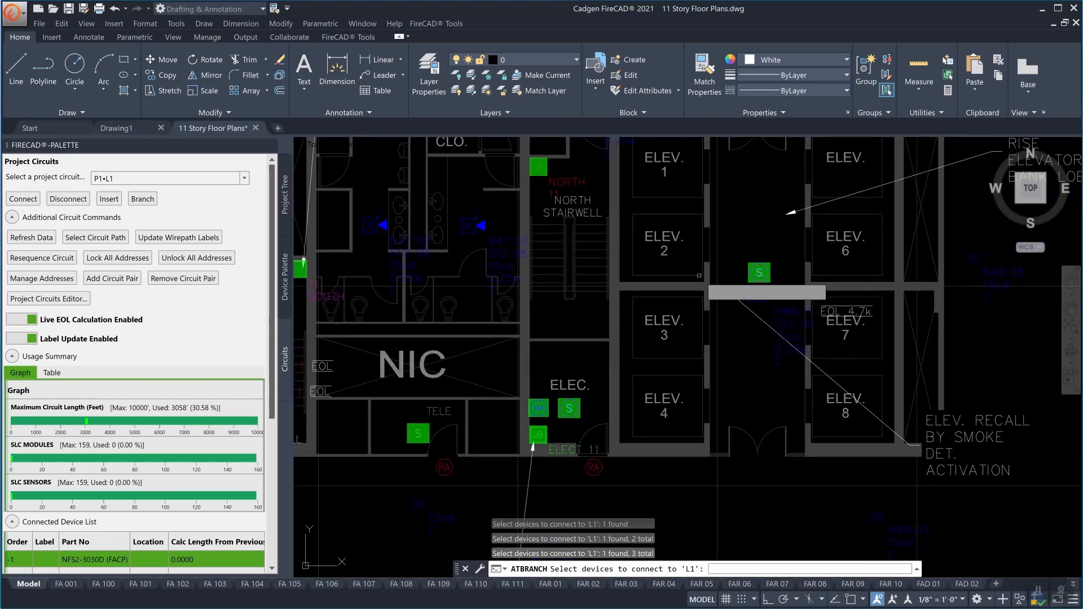
click(416, 434)
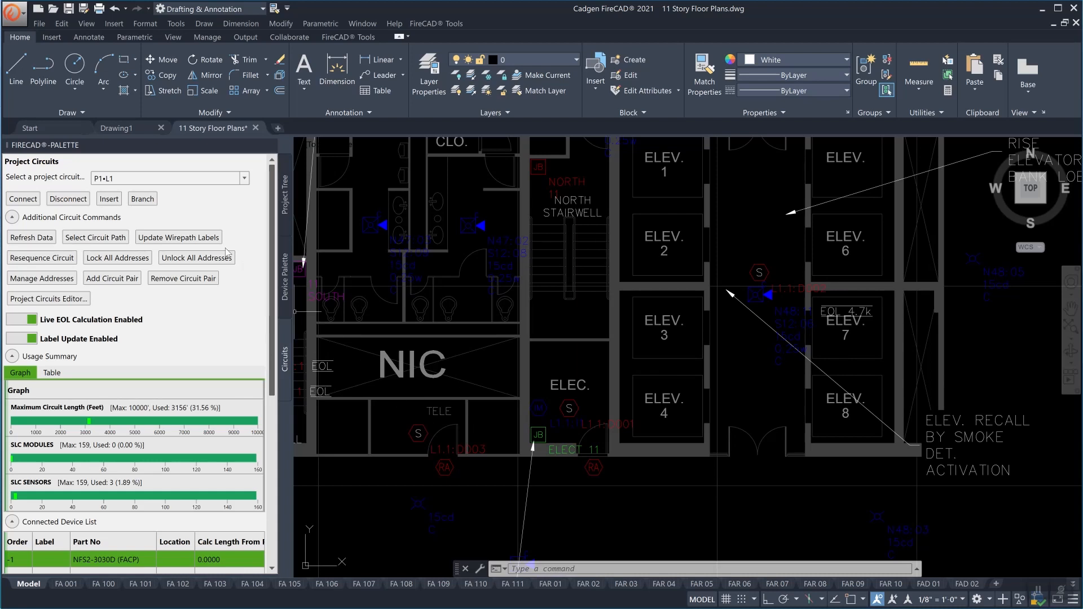
click(143, 198)
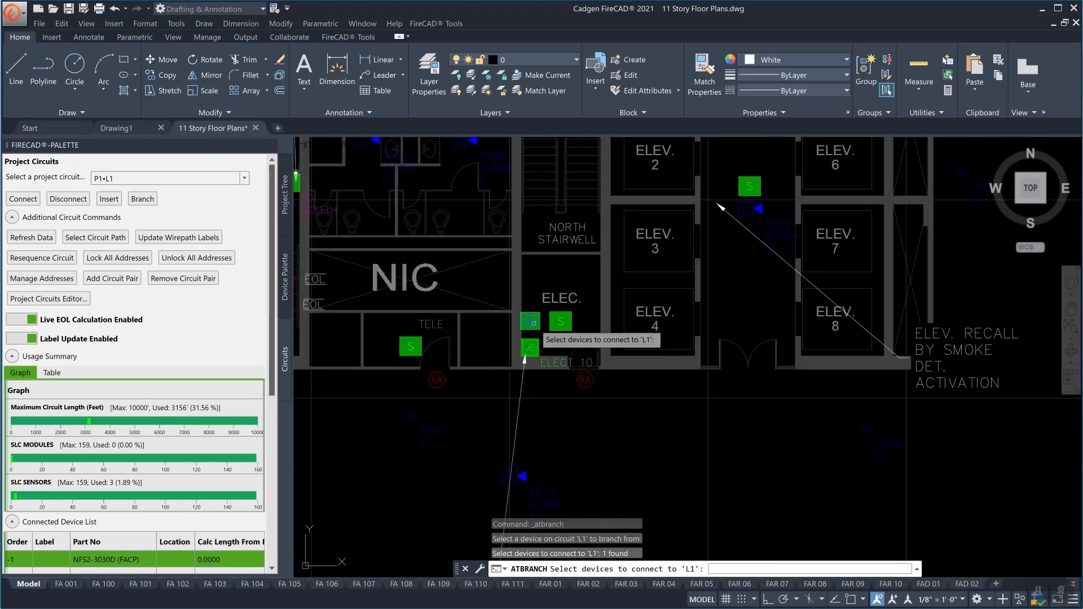
- Branch the 10th-floor smoke detectors onto L1, then start branching from ELECT 09
click(560, 321)
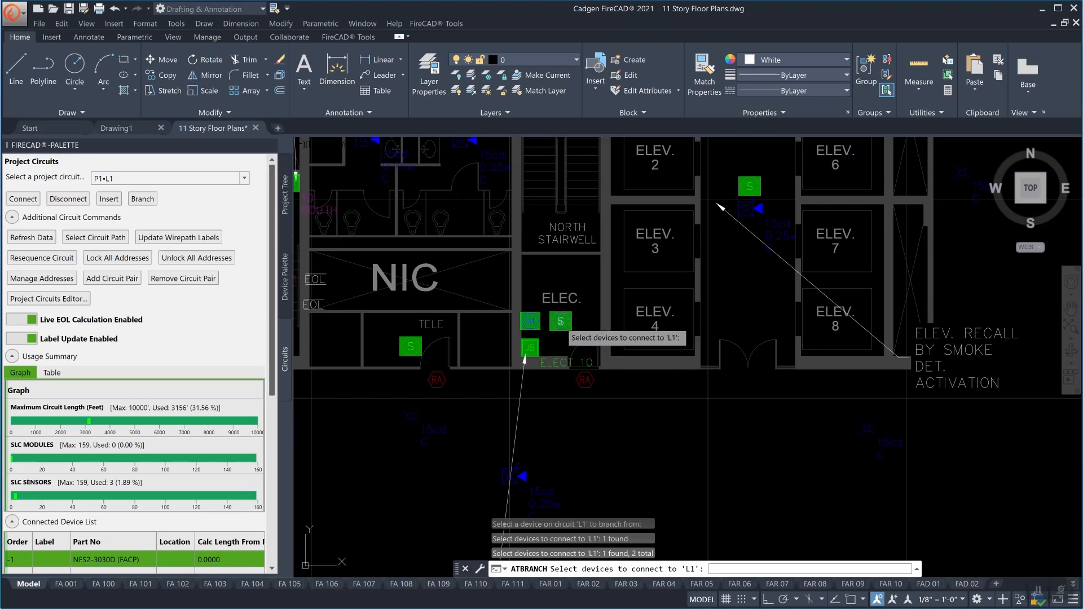
click(749, 185)
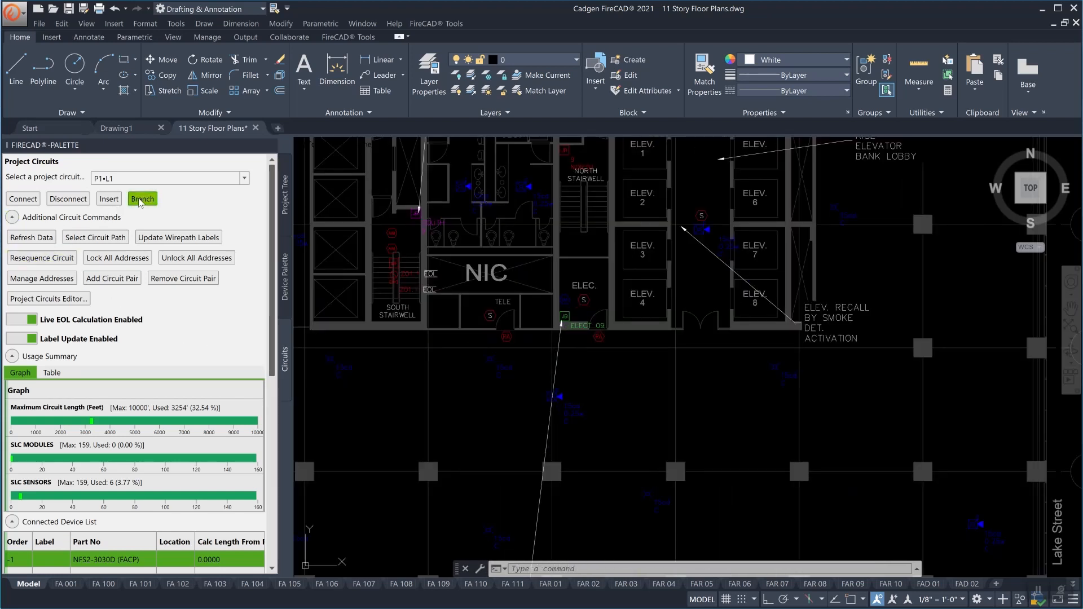
click(142, 199)
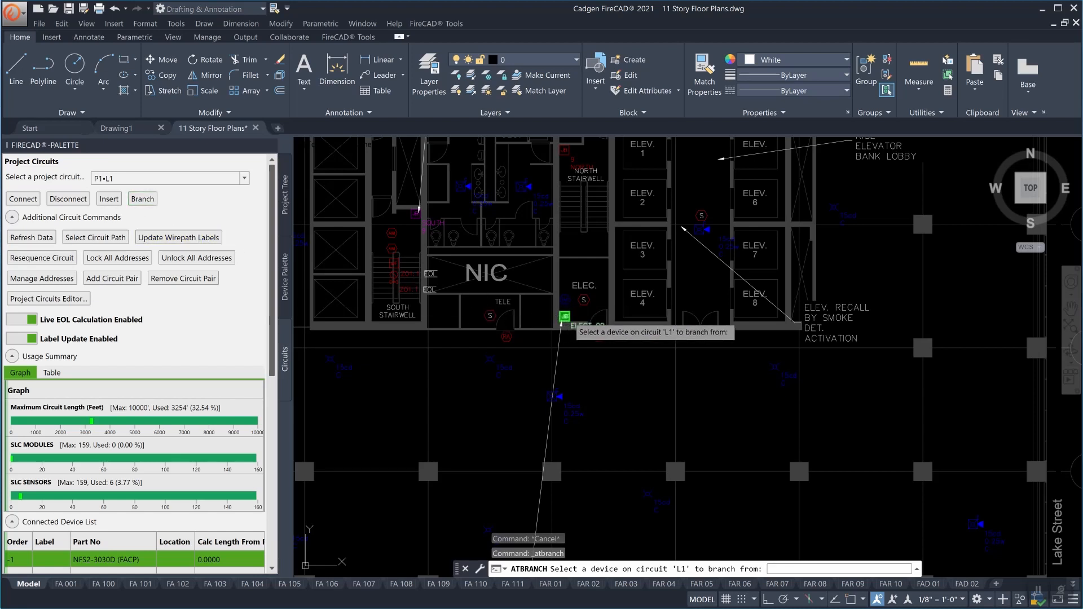
click(563, 316)
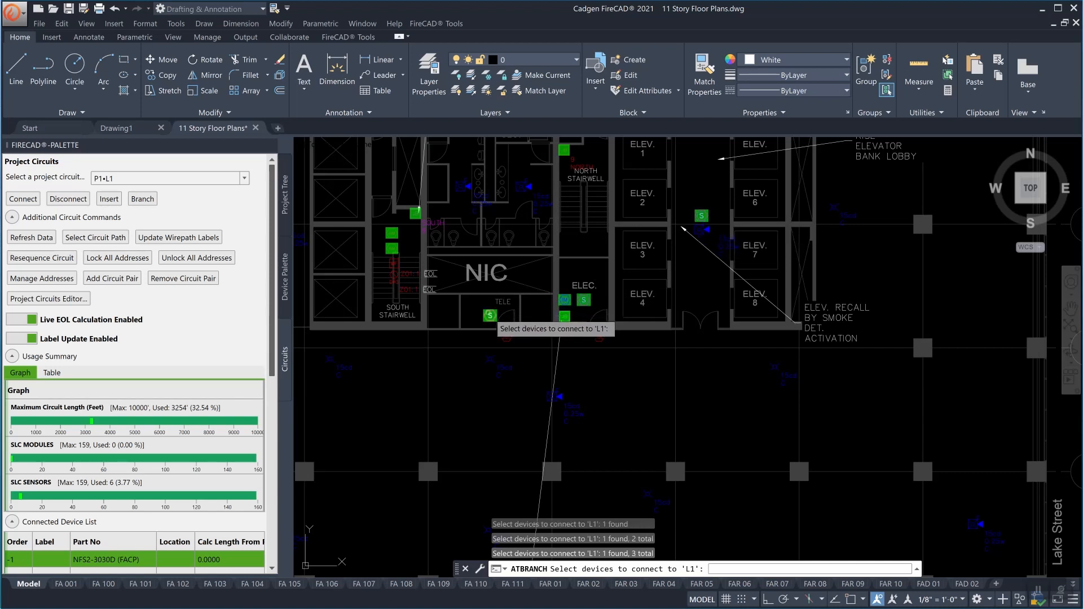
click(564, 317)
text(atriser)
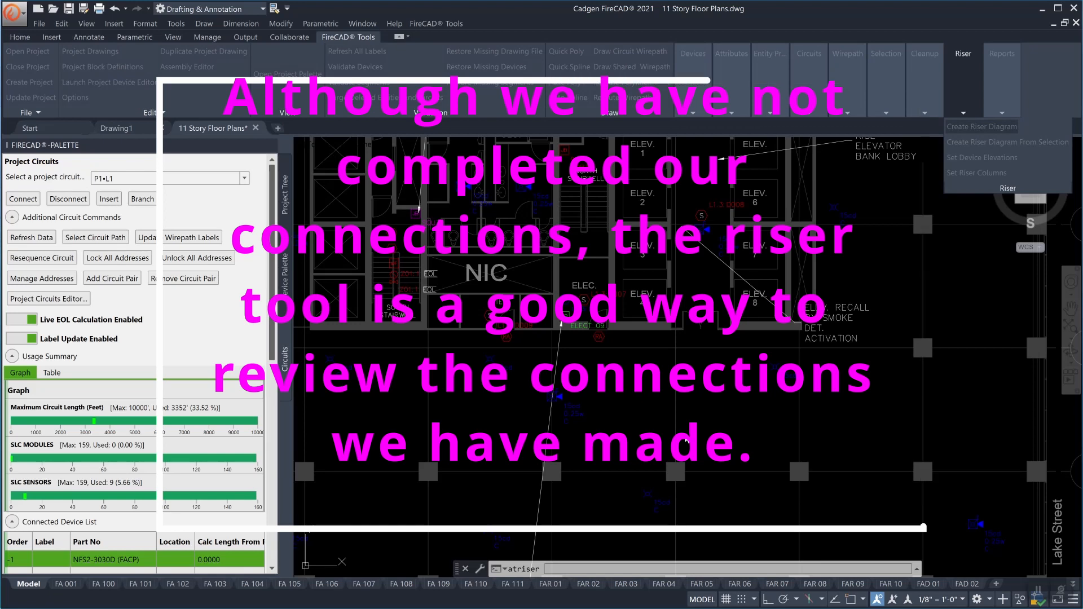
- Generate a riser diagram of the current connections using the default Riser Options
click(982, 126)
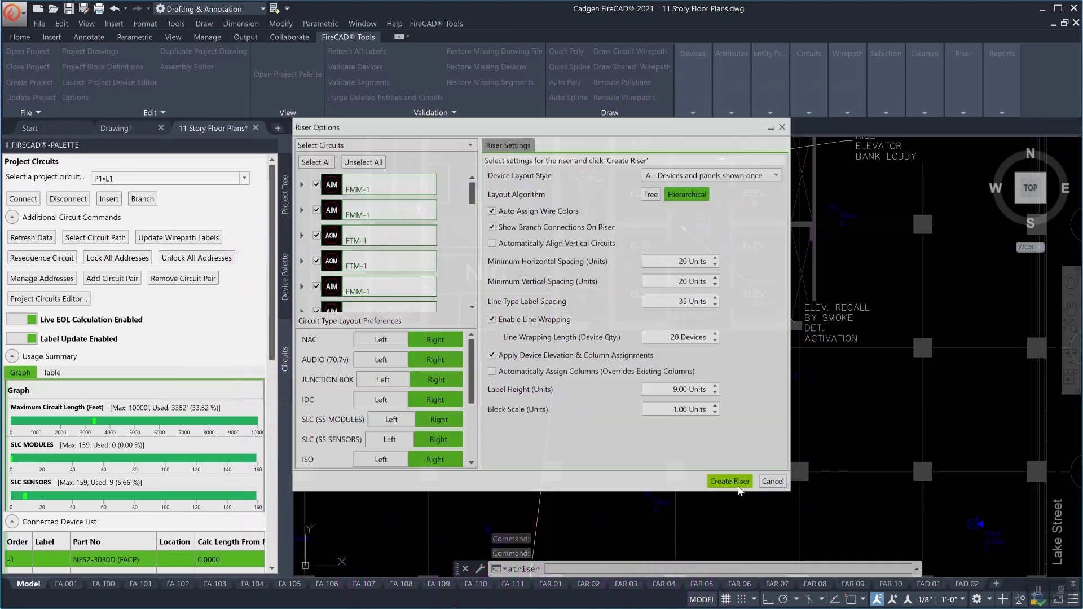
click(729, 481)
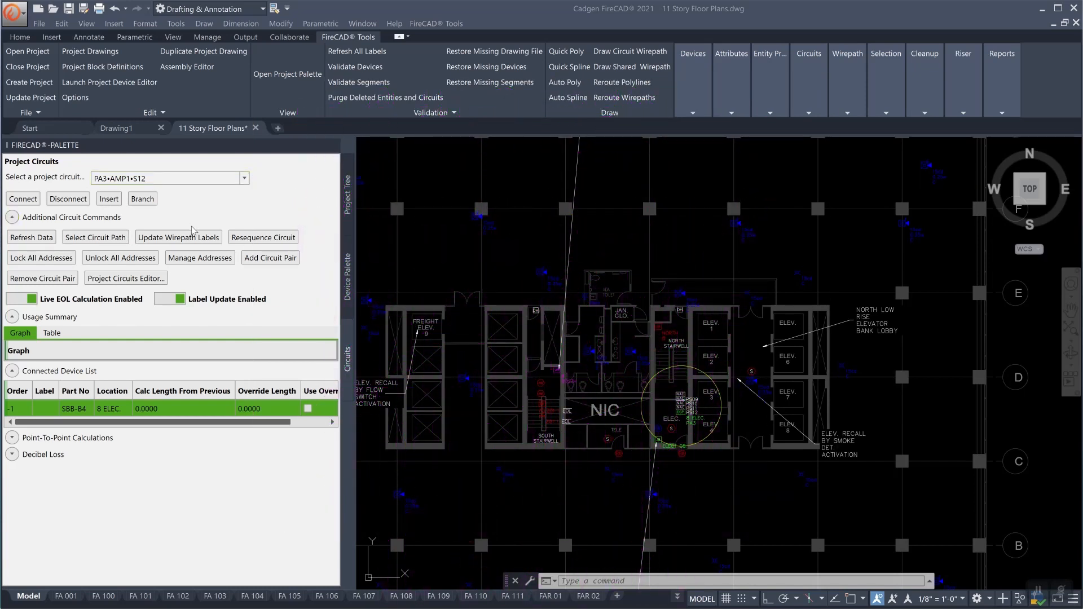
mouse_move(626, 439)
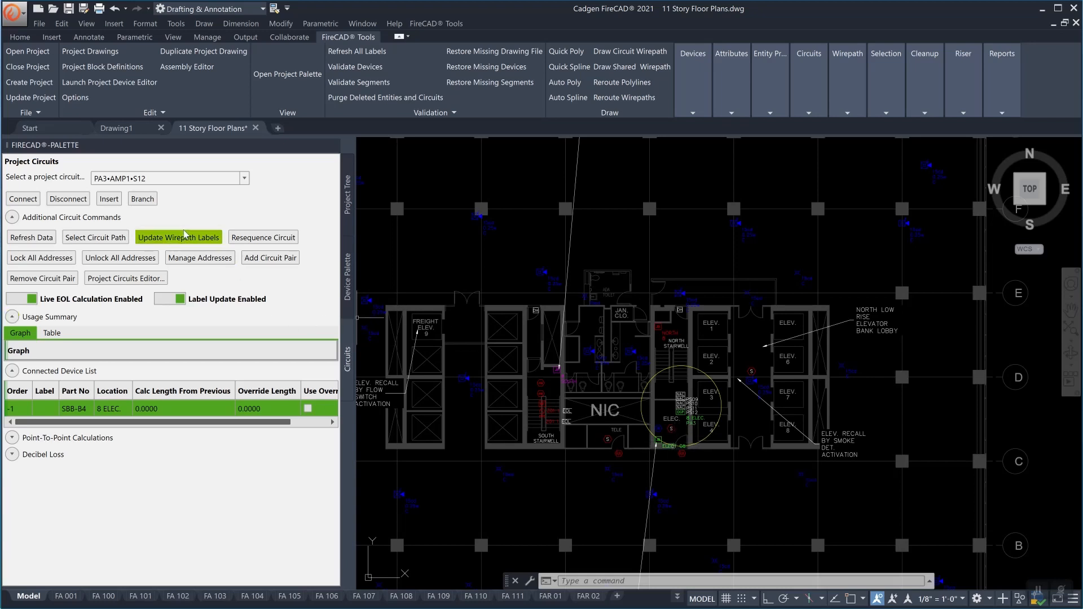
- Connect the ELEC room junction box and floor devices to circuit PA3•AMP1•S12
click(22, 199)
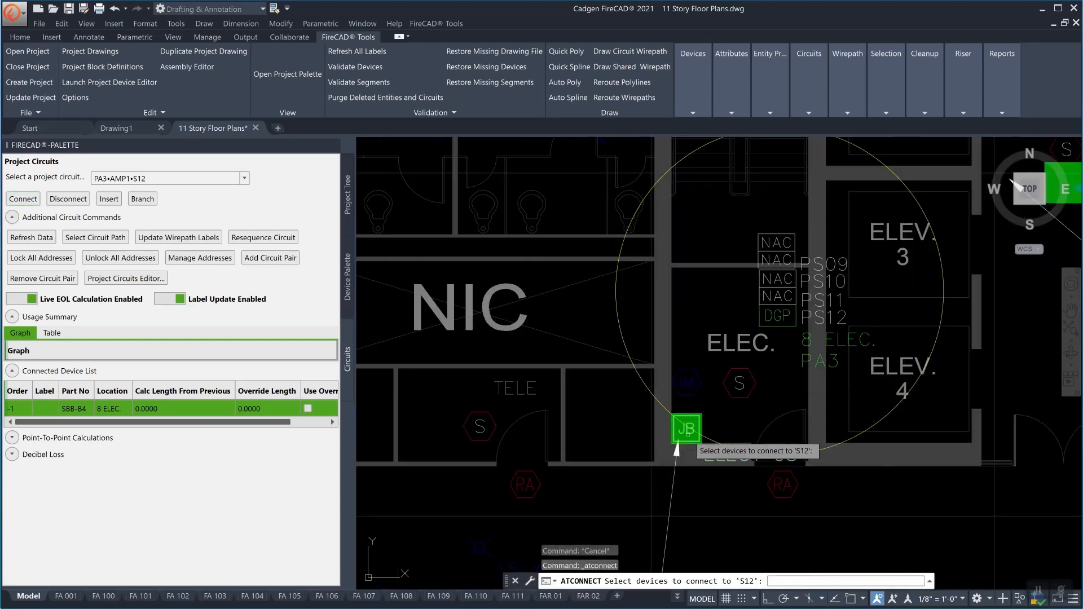
click(687, 428)
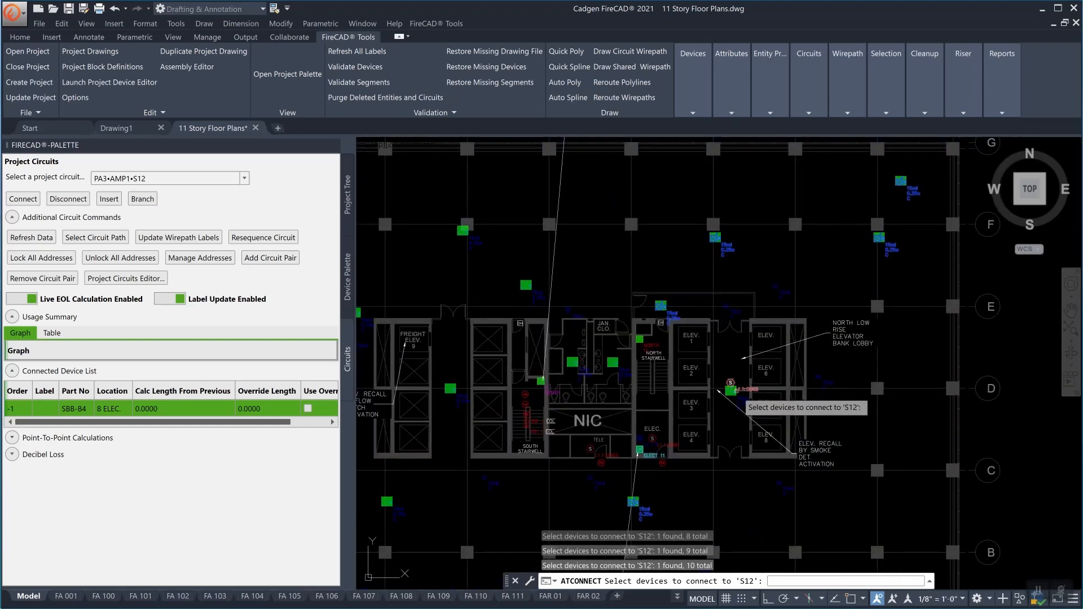
click(525, 285)
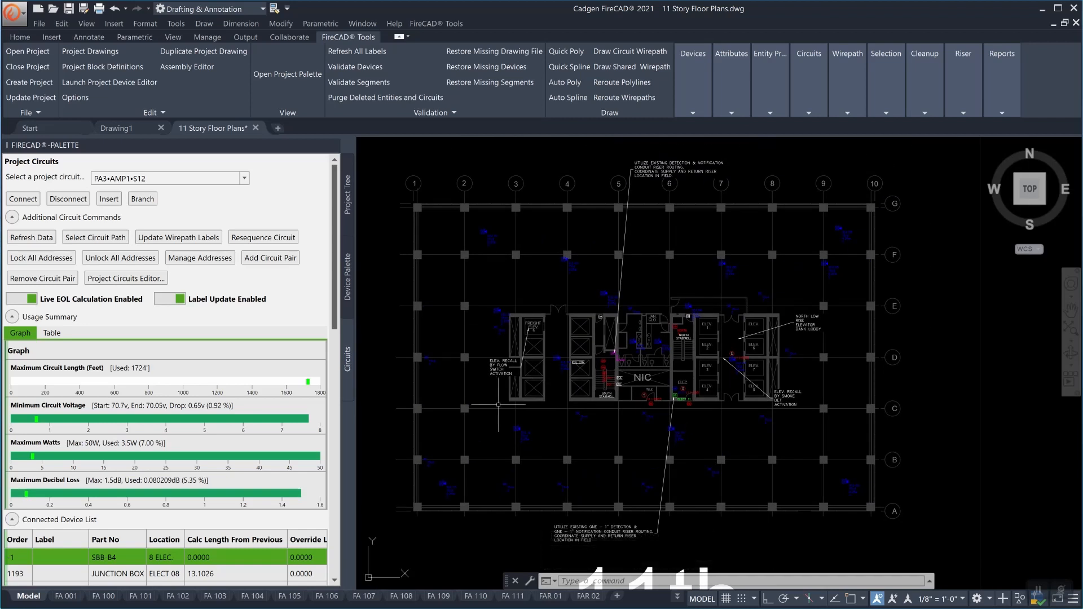
mouse_move(405, 260)
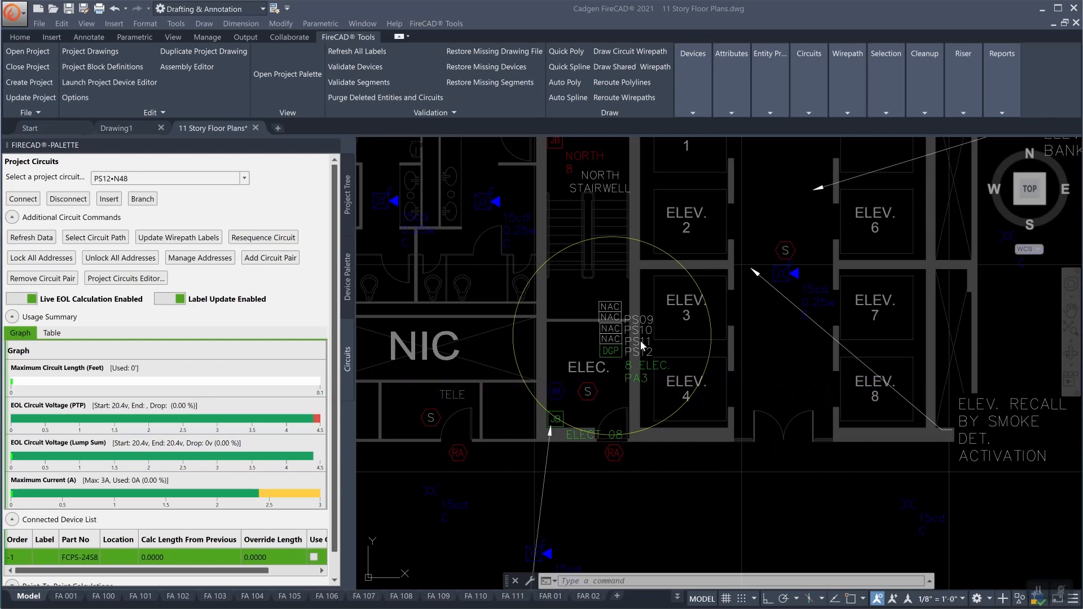
mouse_move(643, 365)
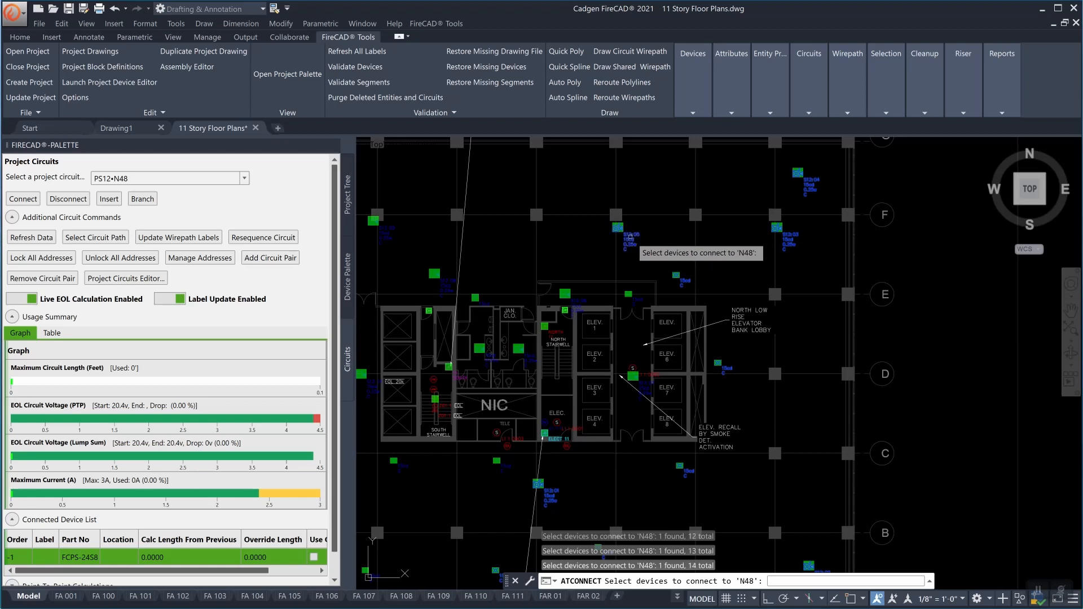
- Add the remaining devices to circuit PS12•N48 after the ELECT 08 junction box
click(634, 376)
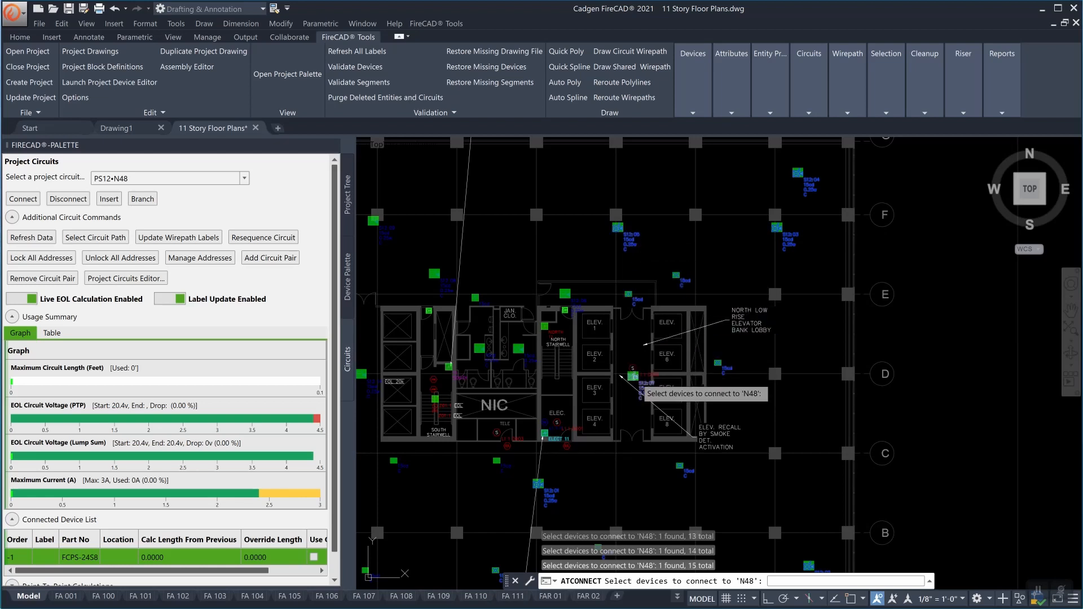
click(633, 377)
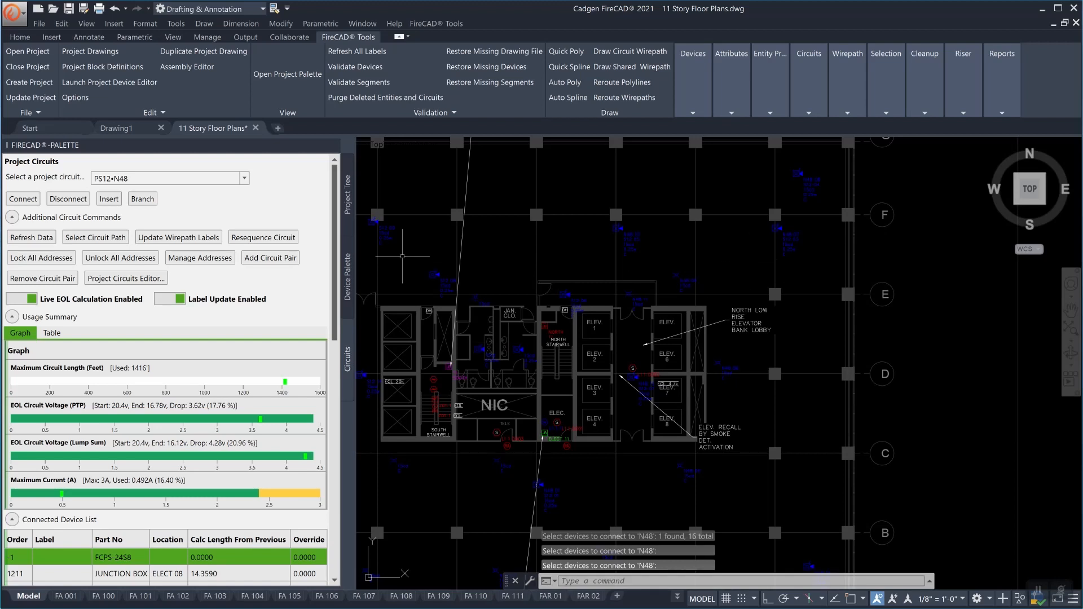
click(243, 177)
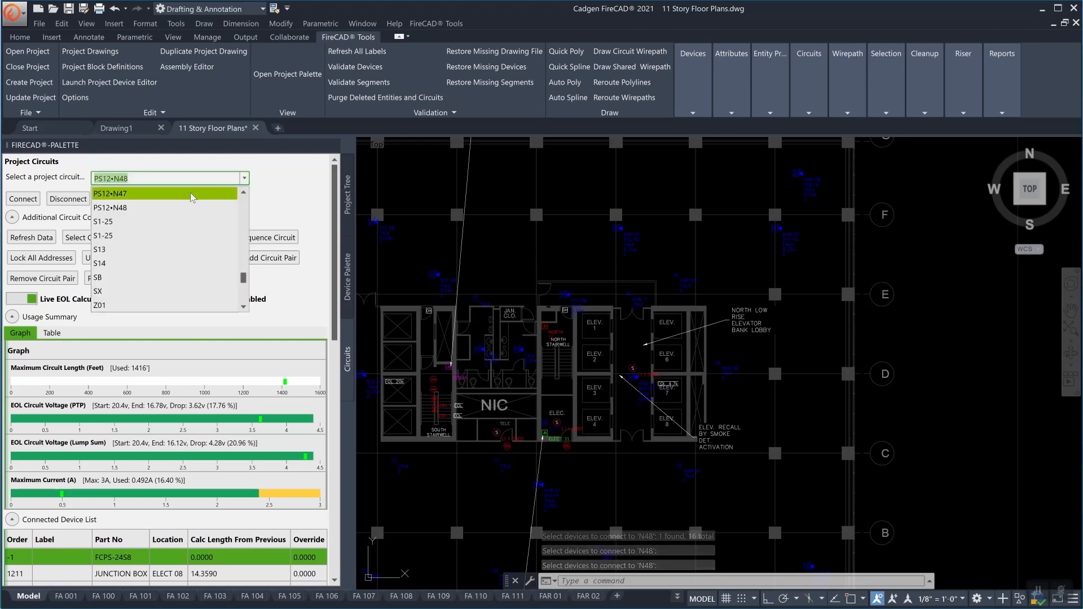
- Select circuit PS12•N47 and connect its ELECT 10 junction box
click(111, 192)
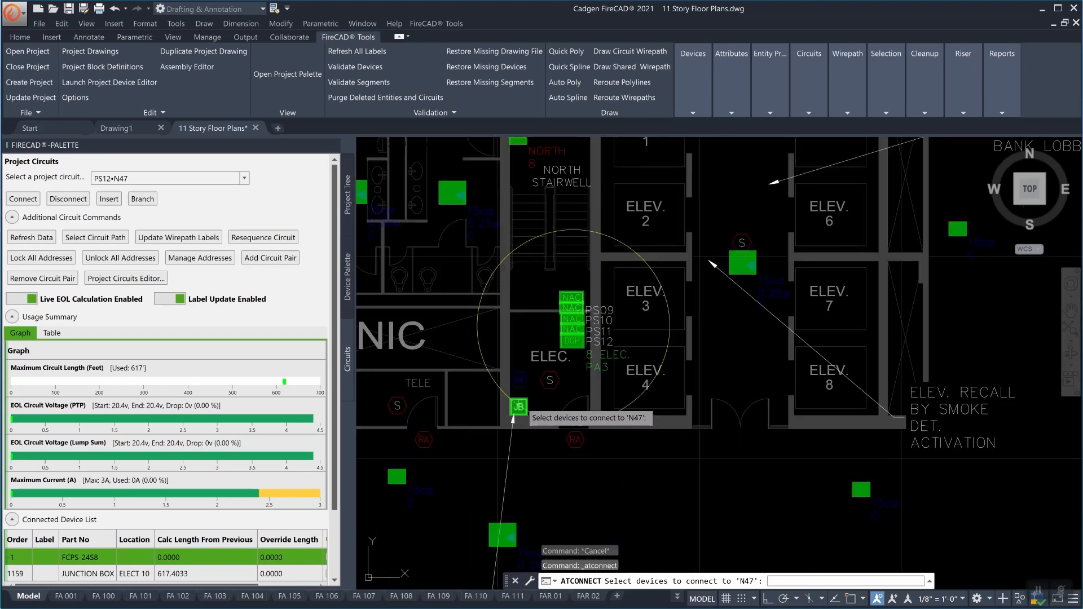
click(518, 407)
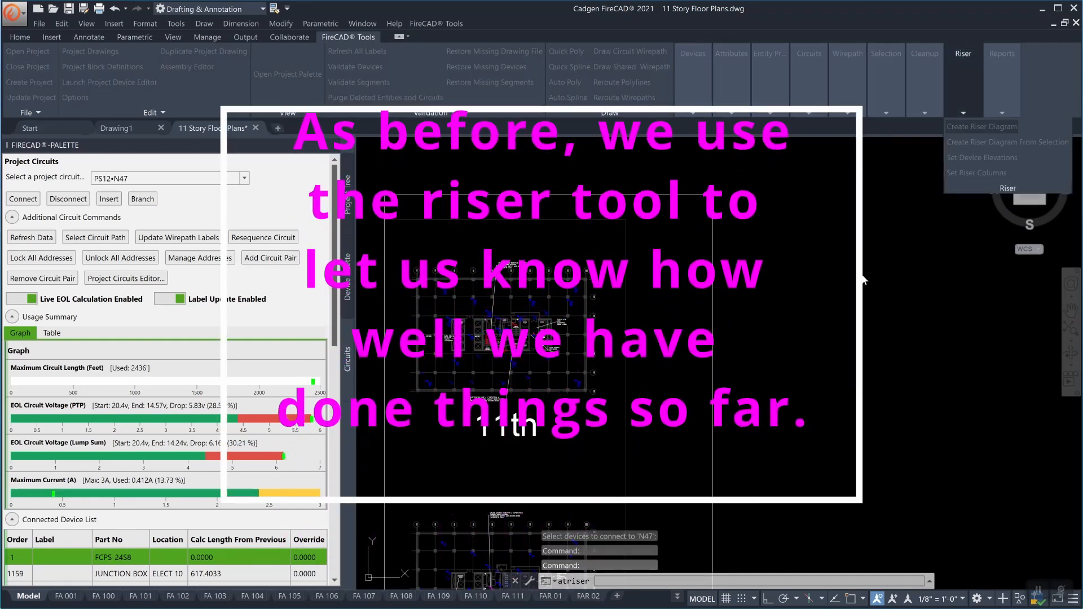
- Regenerate the riser showing junction boxes, NAC expander power supply and connected devices
click(982, 126)
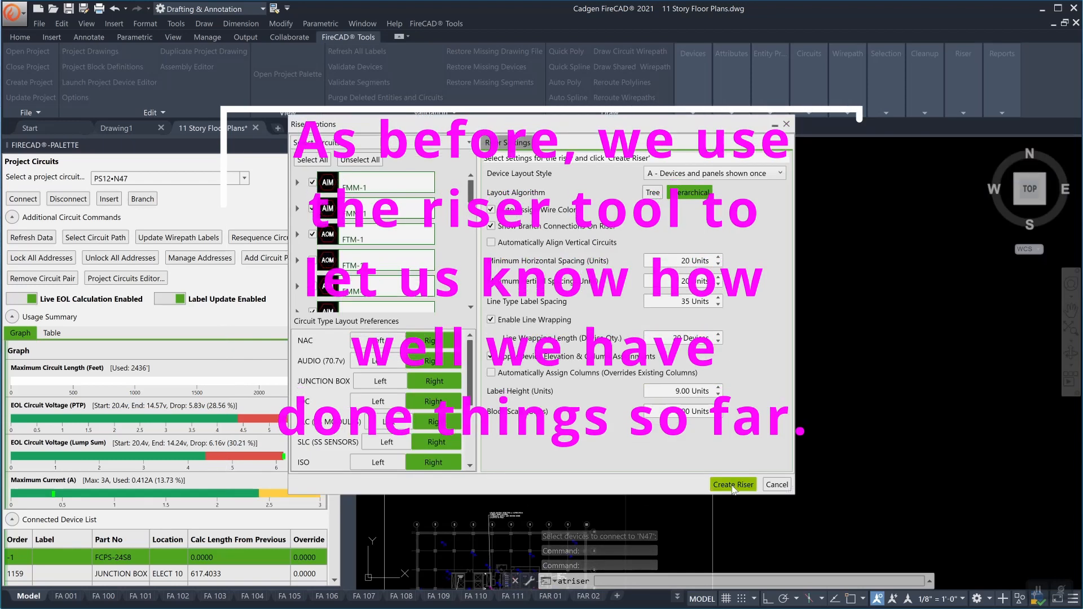
click(732, 485)
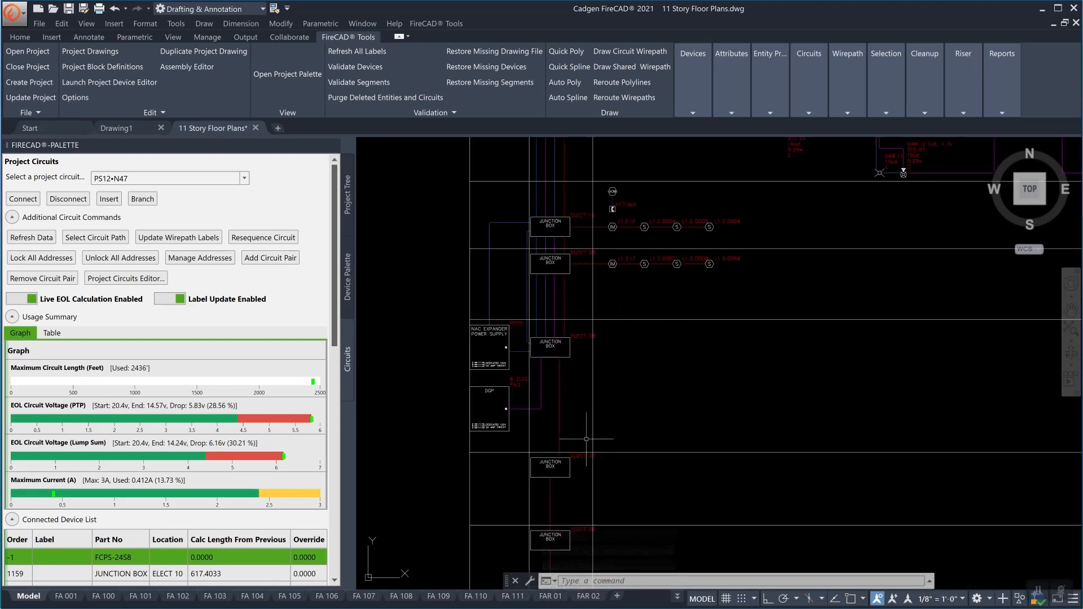
mouse_move(557, 363)
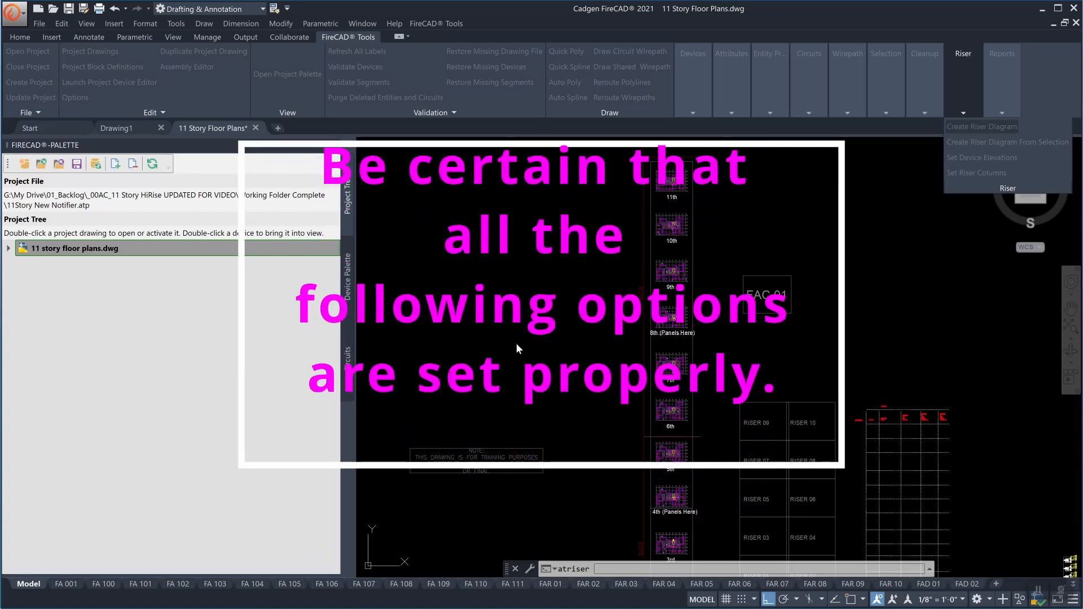
- Regenerate the riser diagram for all project circuits with the verified Riser Options
click(981, 126)
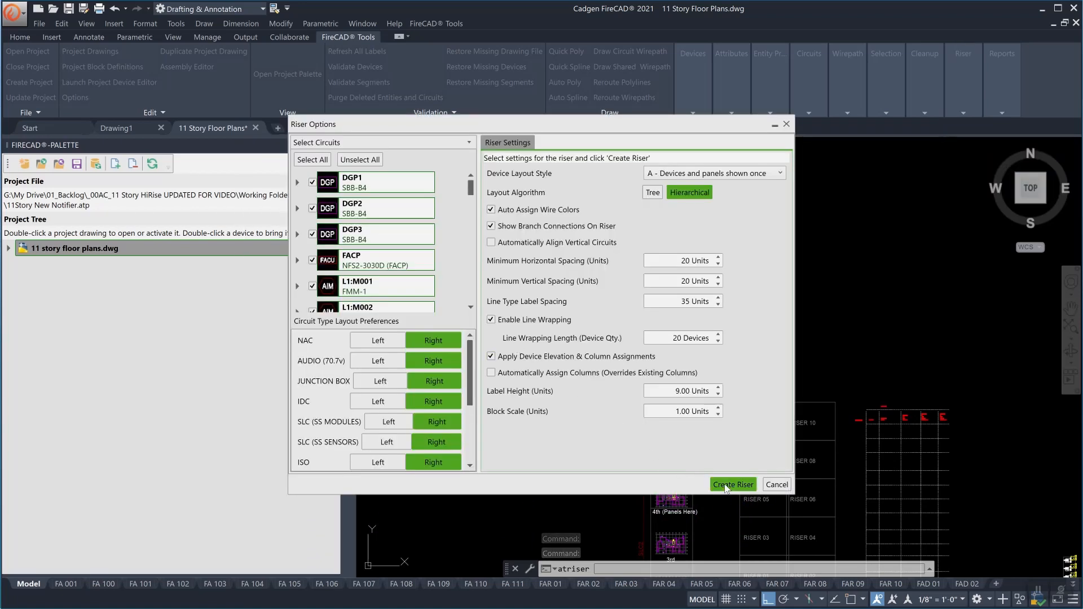
click(732, 485)
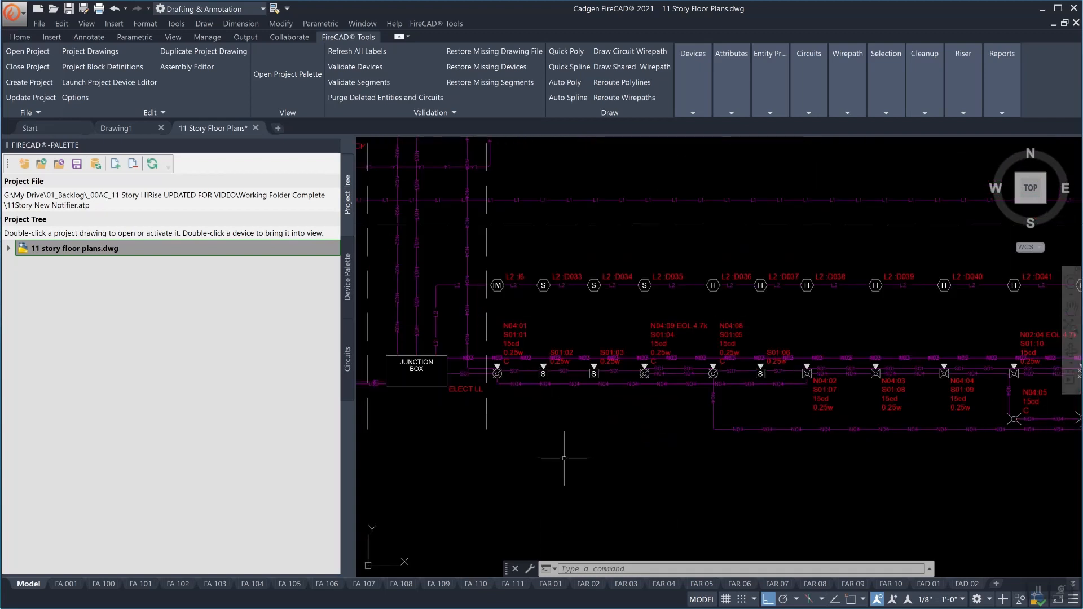
drag(564, 458, 547, 516)
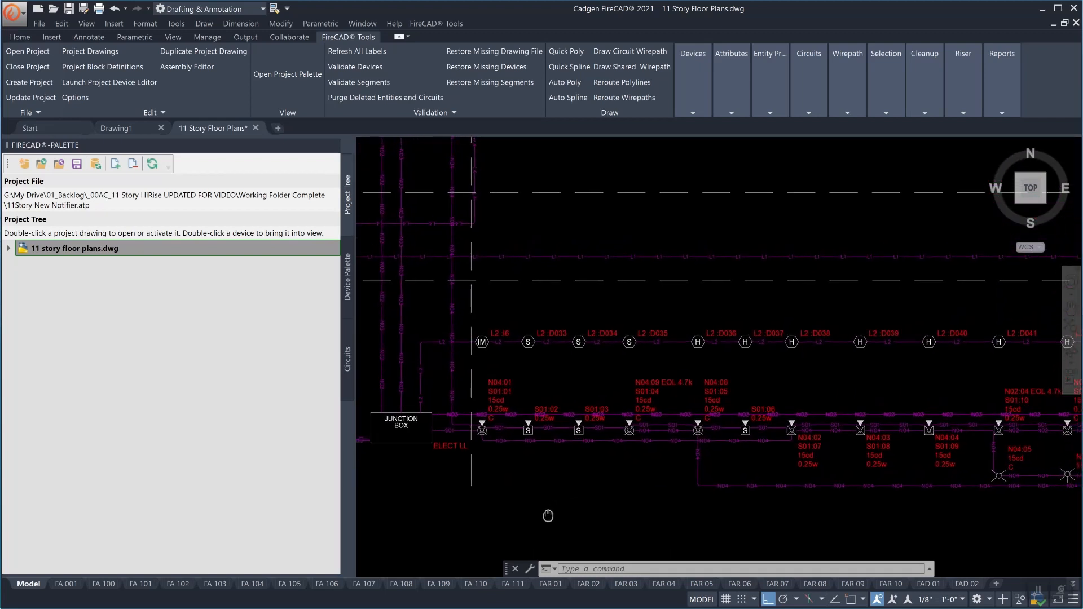